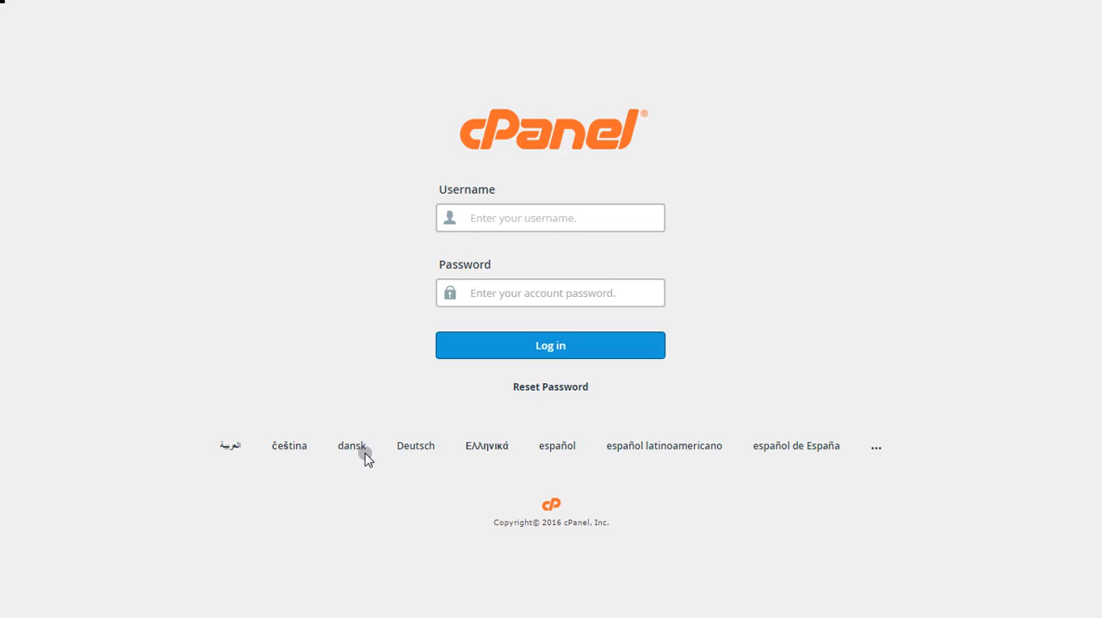
{"action": "mouse_move", "coordinate": [459, 566]}
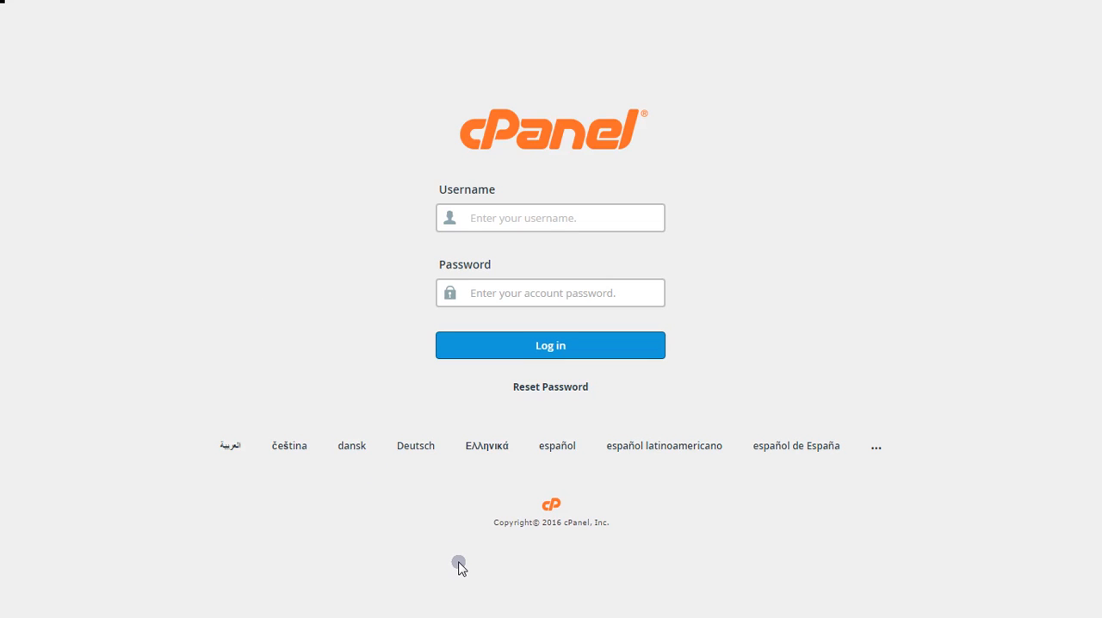
Sign in to the cPanel hosting dashboard
{"action": "left_click", "coordinate": [551, 217]}
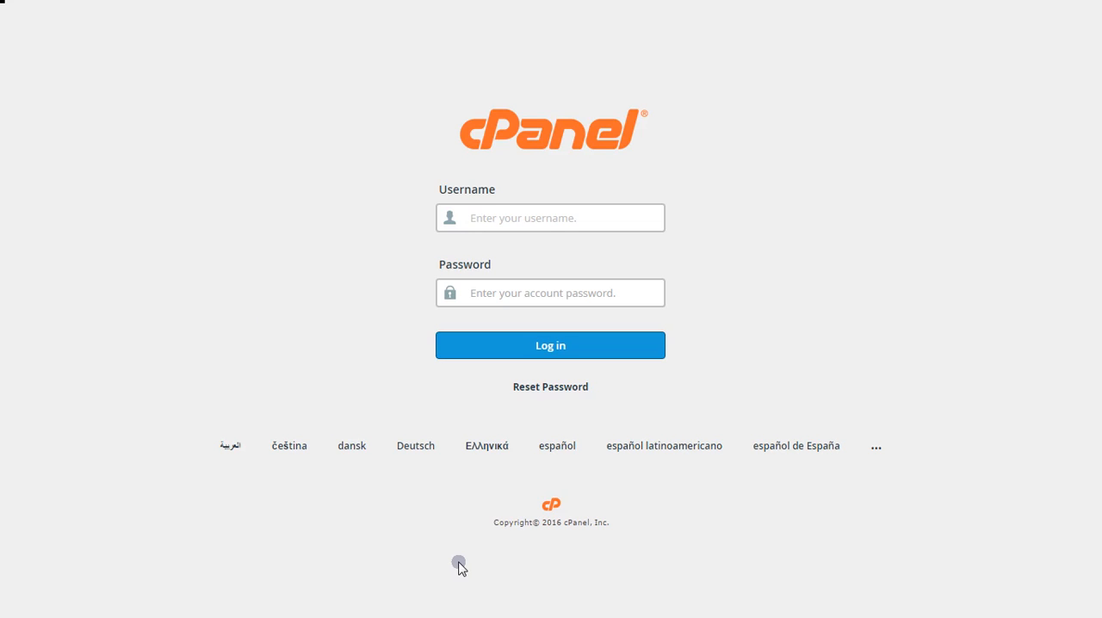
{"action": "left_click", "coordinate": [549, 216]}
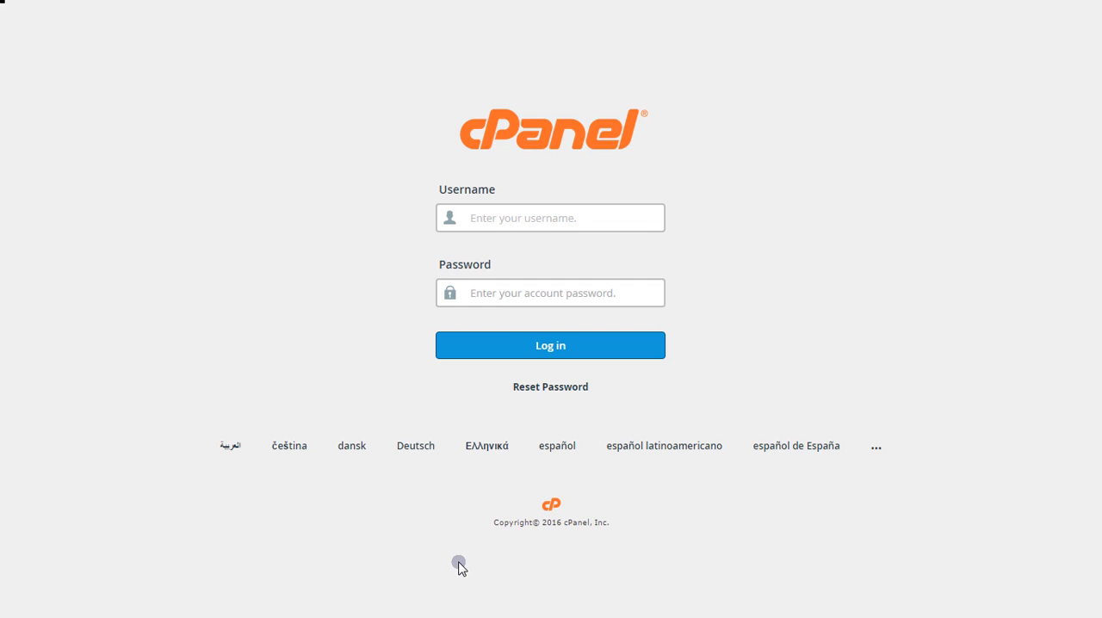
{"action": "left_click", "coordinate": [551, 217]}
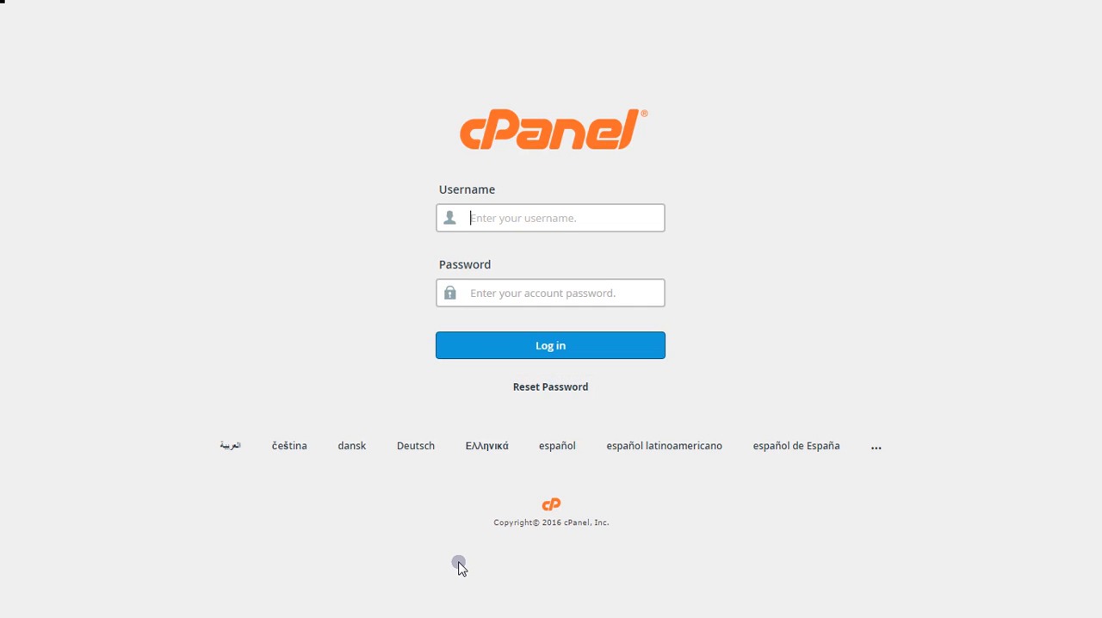
{"action": "mouse_move", "coordinate": [646, 217]}
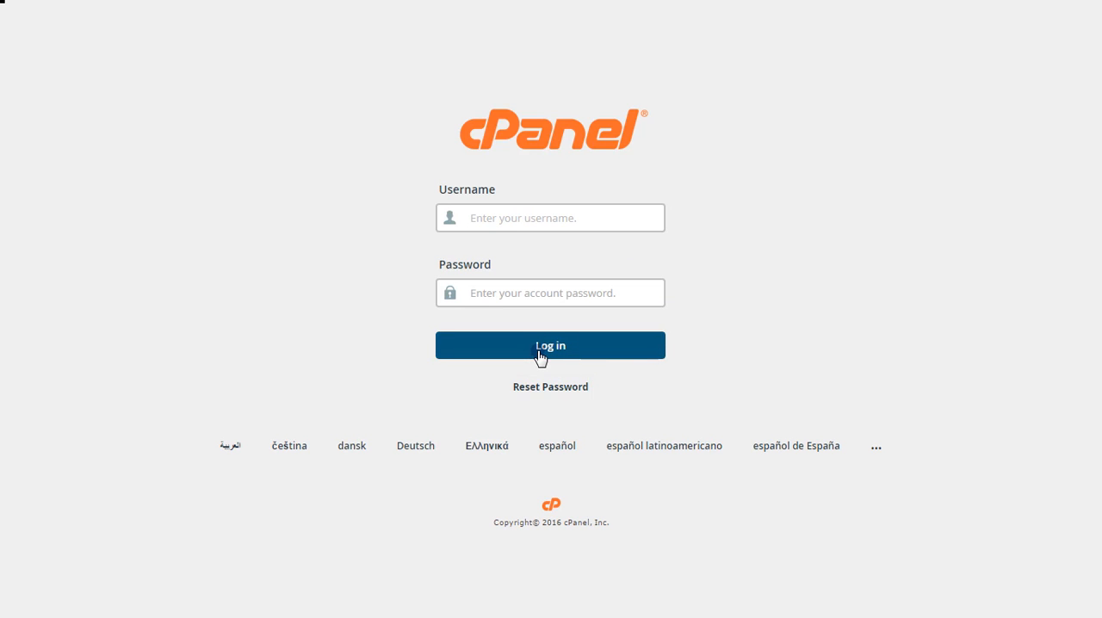
{"action": "left_click", "coordinate": [551, 344]}
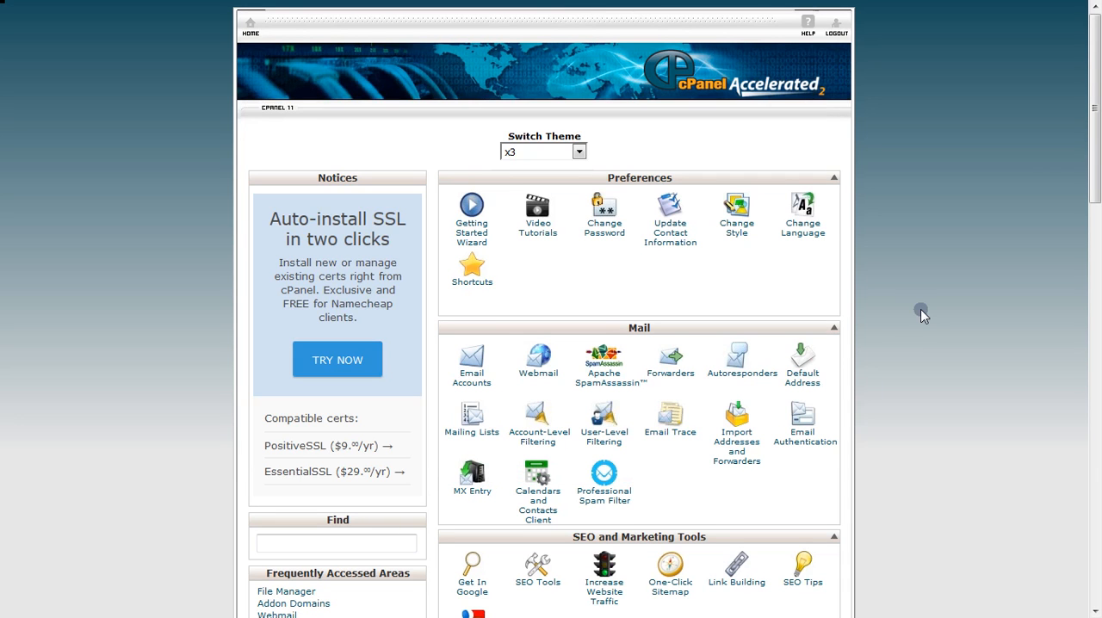
Reorder the dashboard so the Files group sits above the Mail group
{"action": "scroll", "scroll_direction": "down", "scroll_amount": 3}
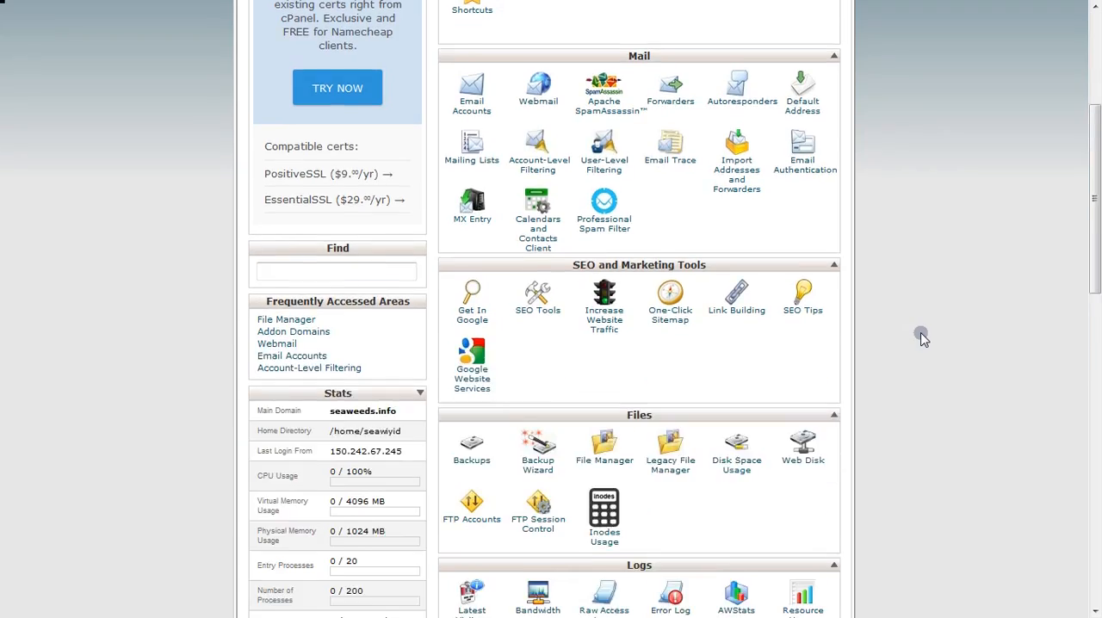
{"action": "scroll", "scroll_direction": "down", "scroll_amount": 3}
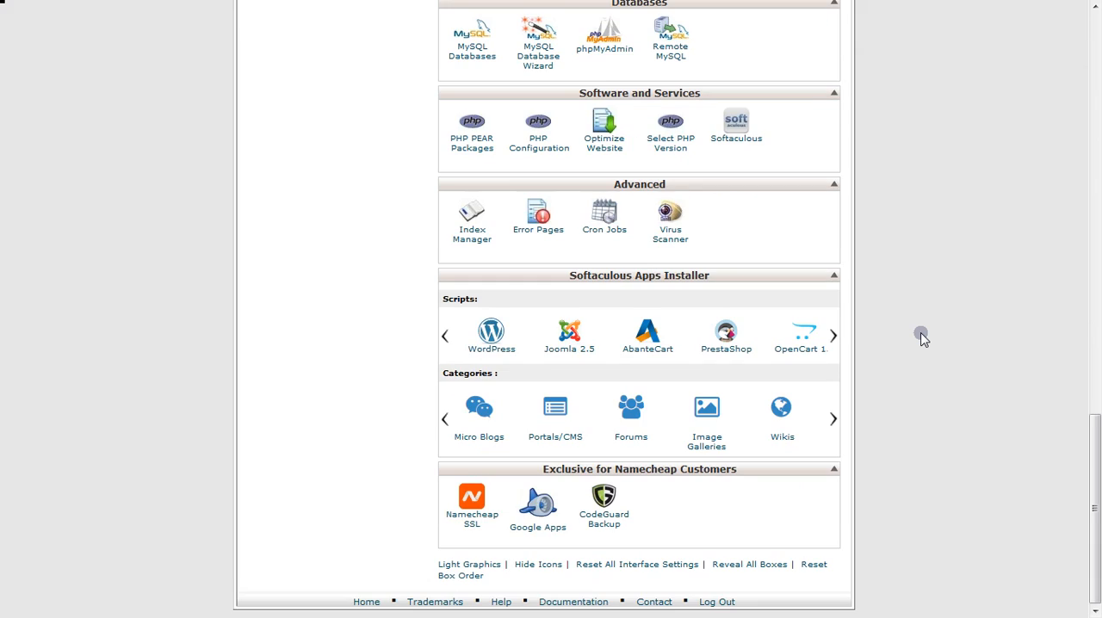
{"action": "scroll", "scroll_direction": "up", "scroll_amount": 3}
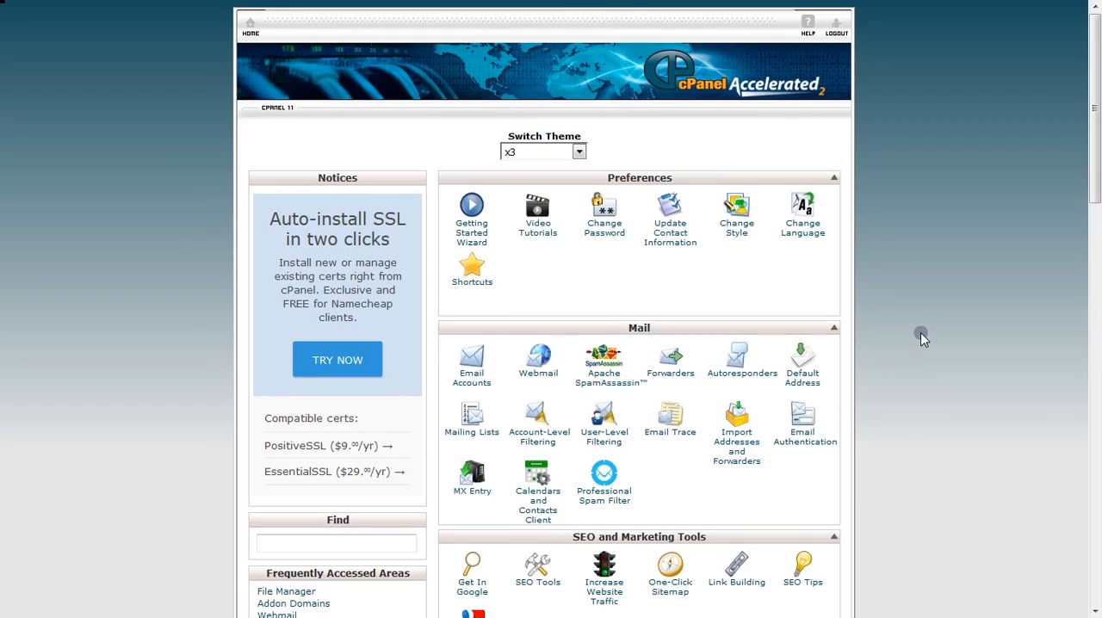
{"action": "scroll", "scroll_direction": "down", "scroll_amount": 3}
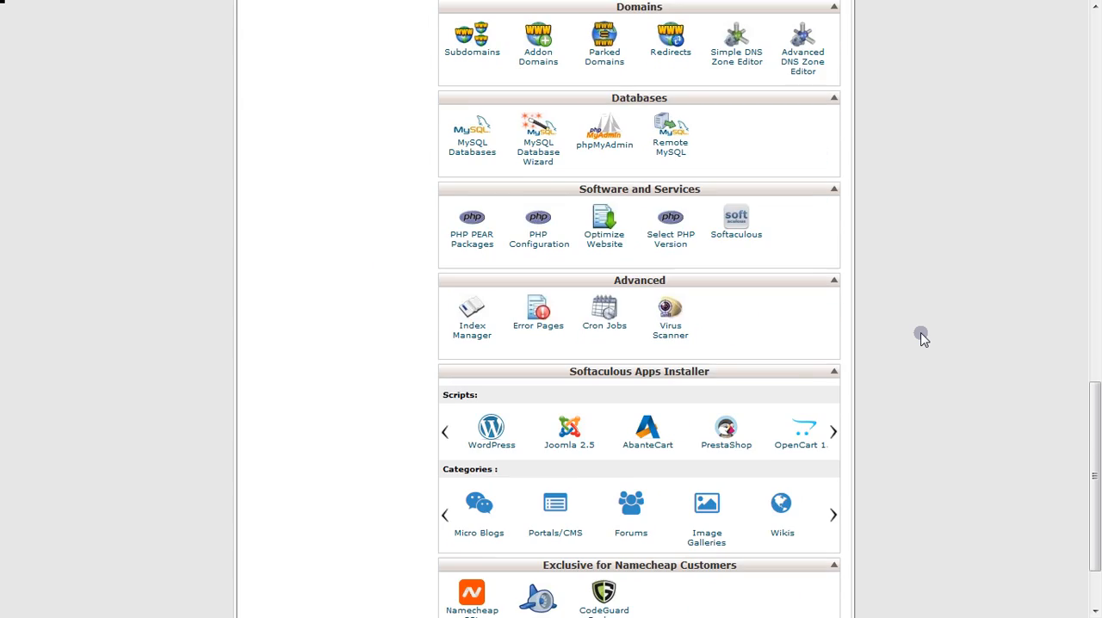
{"action": "scroll", "scroll_direction": "down", "scroll_amount": 3}
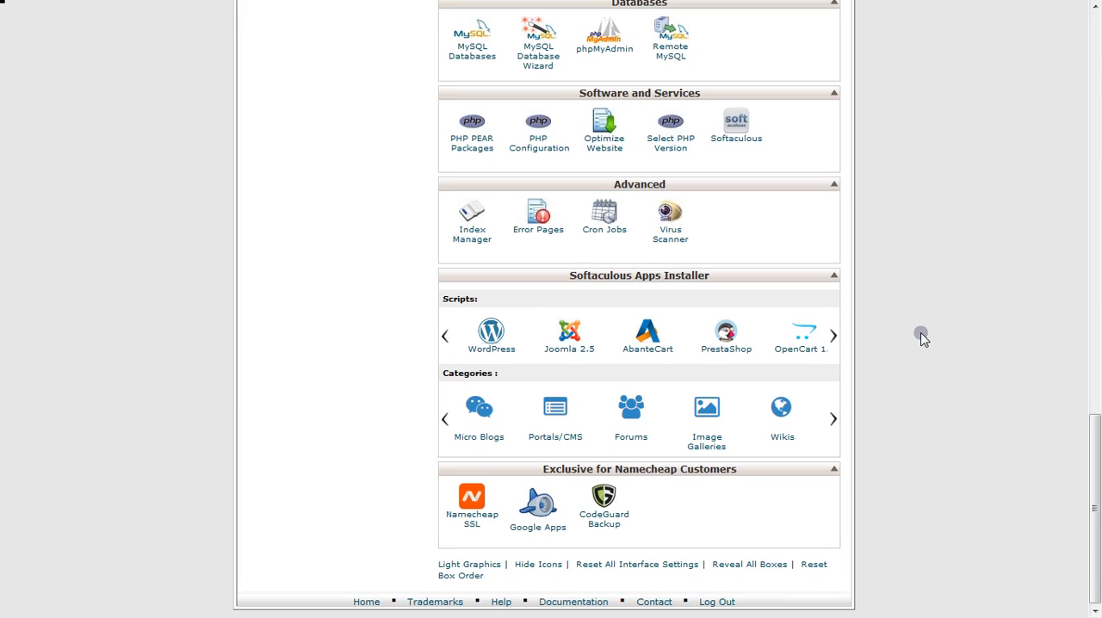
{"action": "scroll", "scroll_direction": "up", "scroll_amount": 3}
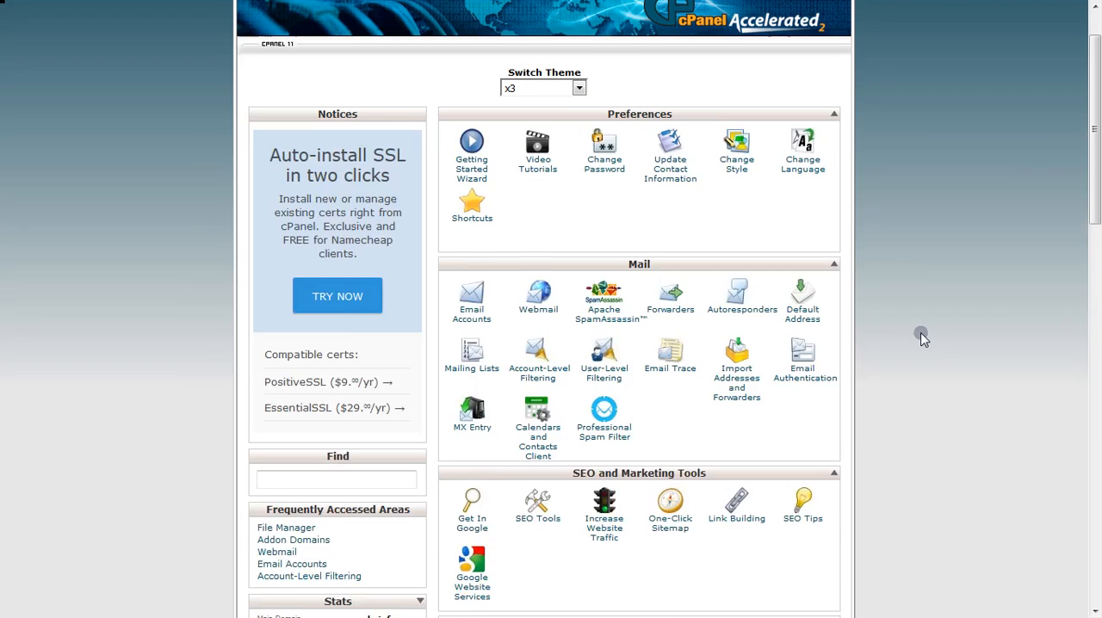
{"action": "scroll", "scroll_direction": "up", "scroll_amount": 3}
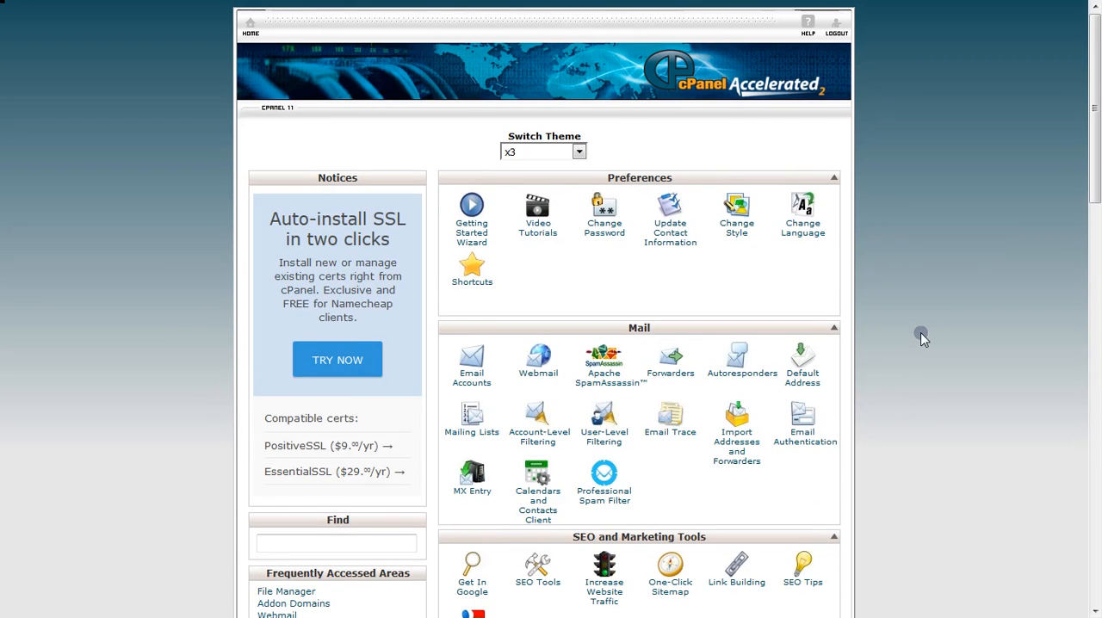
{"action": "mouse_move", "coordinate": [876, 405]}
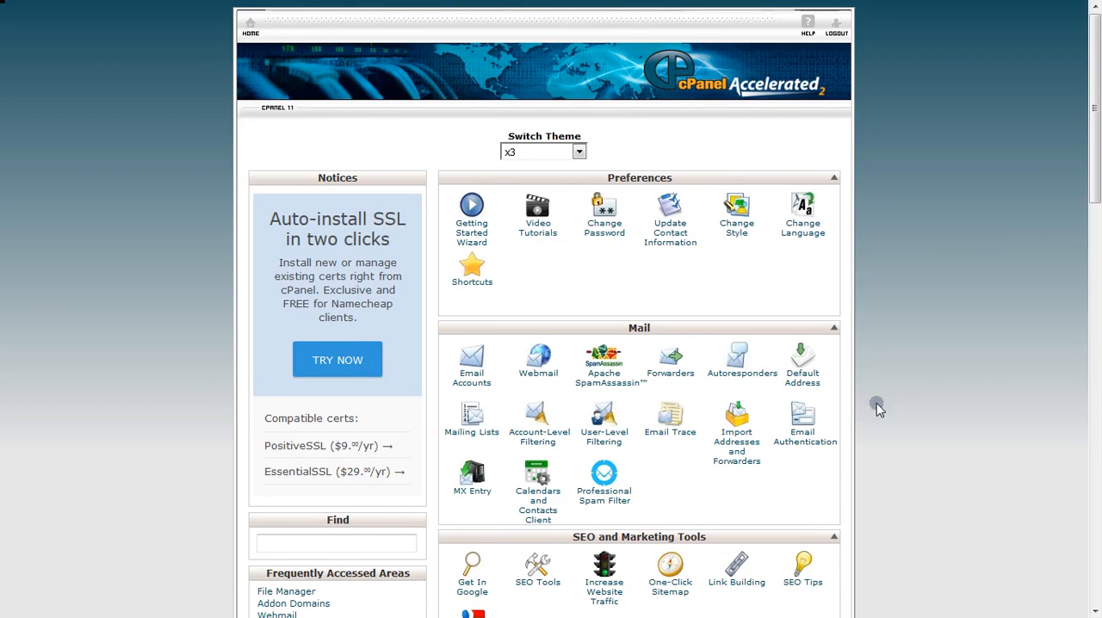
{"action": "scroll", "scroll_direction": "down", "scroll_amount": 3}
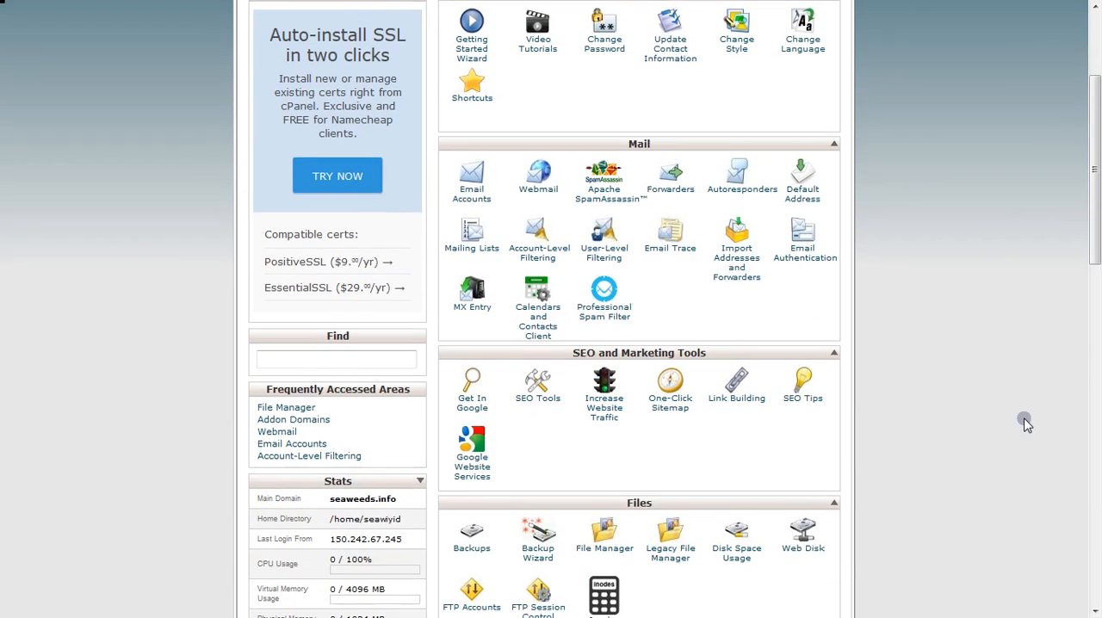
{"action": "scroll", "scroll_direction": "down", "scroll_amount": 3}
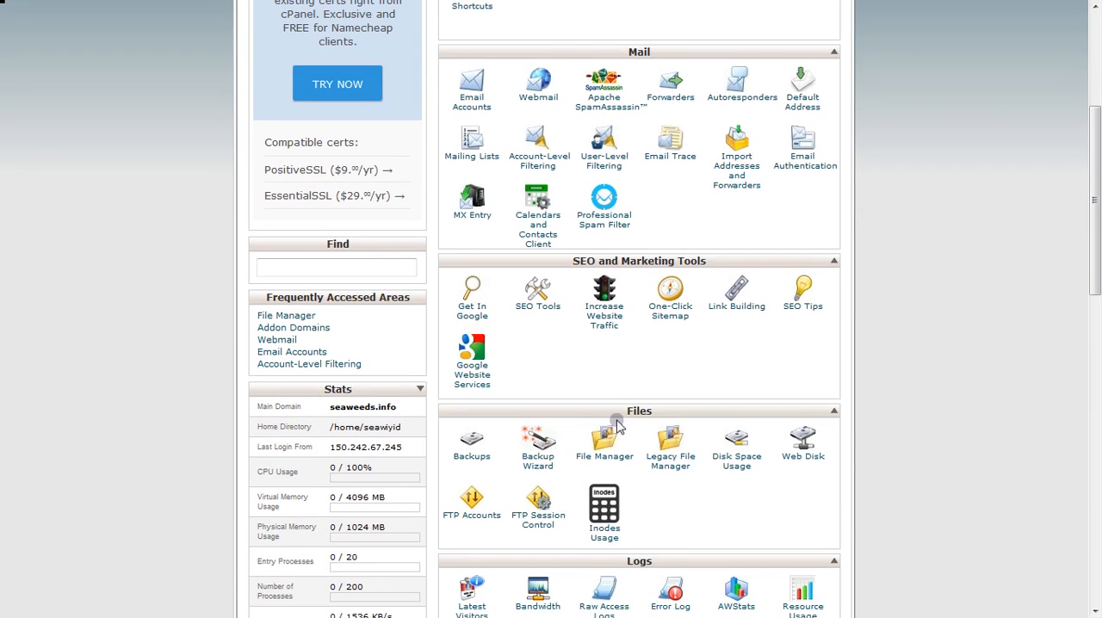
{"action": "mouse_move", "coordinate": [639, 409]}
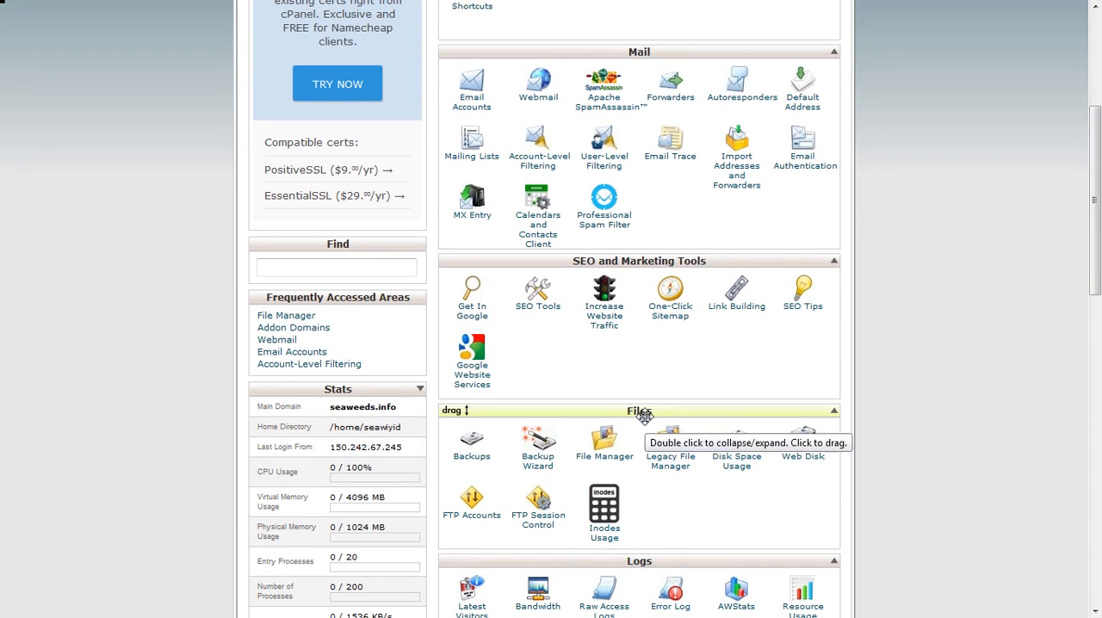
{"action": "left_click_drag", "start_coordinate": [638, 409], "coordinate": [639, 207]}
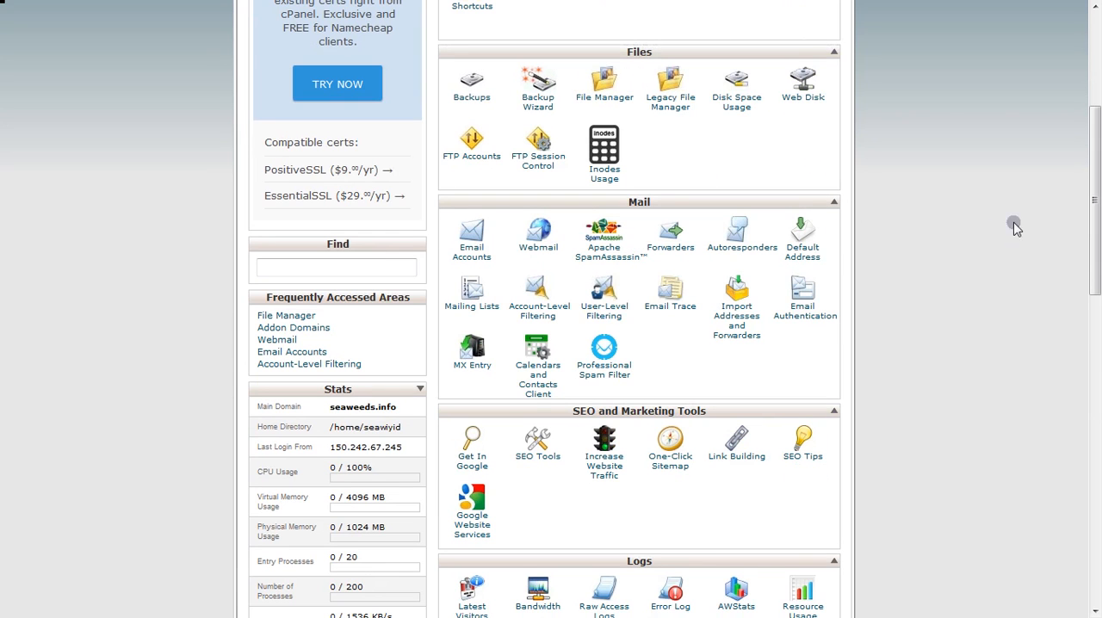
{"action": "scroll", "scroll_direction": "up", "scroll_amount": 3}
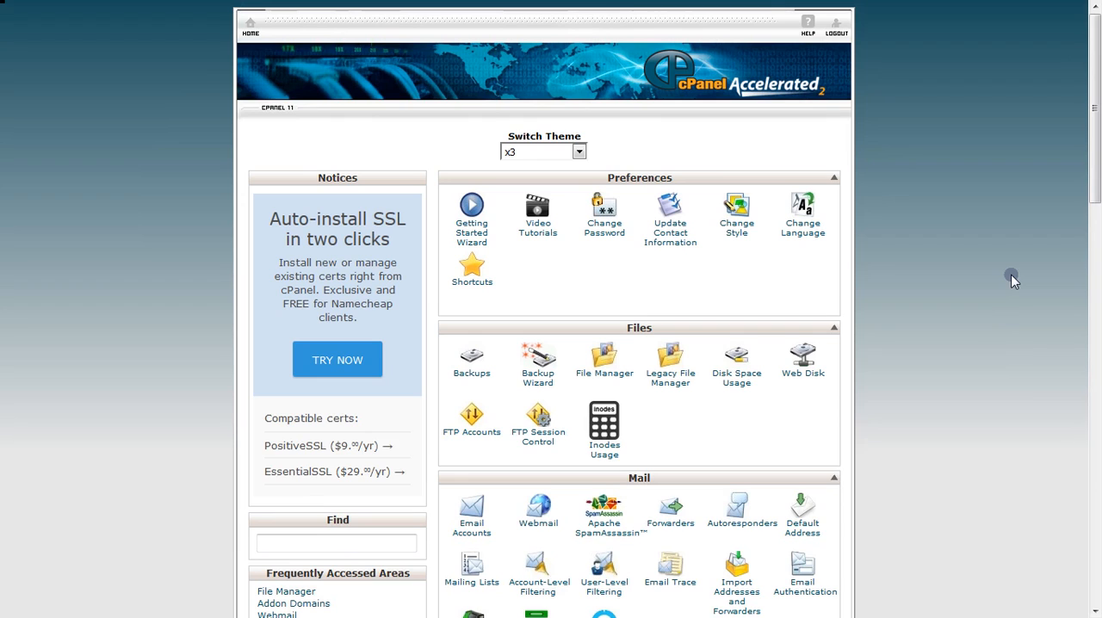
Filter the dashboard tools with 'file' to narrow to File Manager entries
{"action": "left_click", "coordinate": [337, 544]}
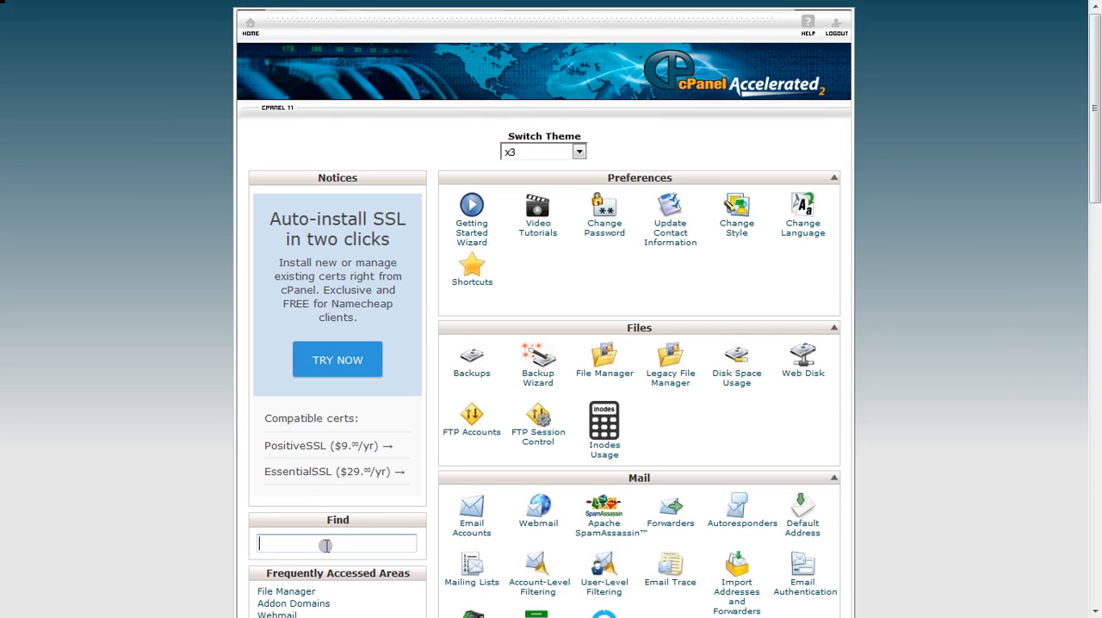
{"action": "type", "text": "fi"}
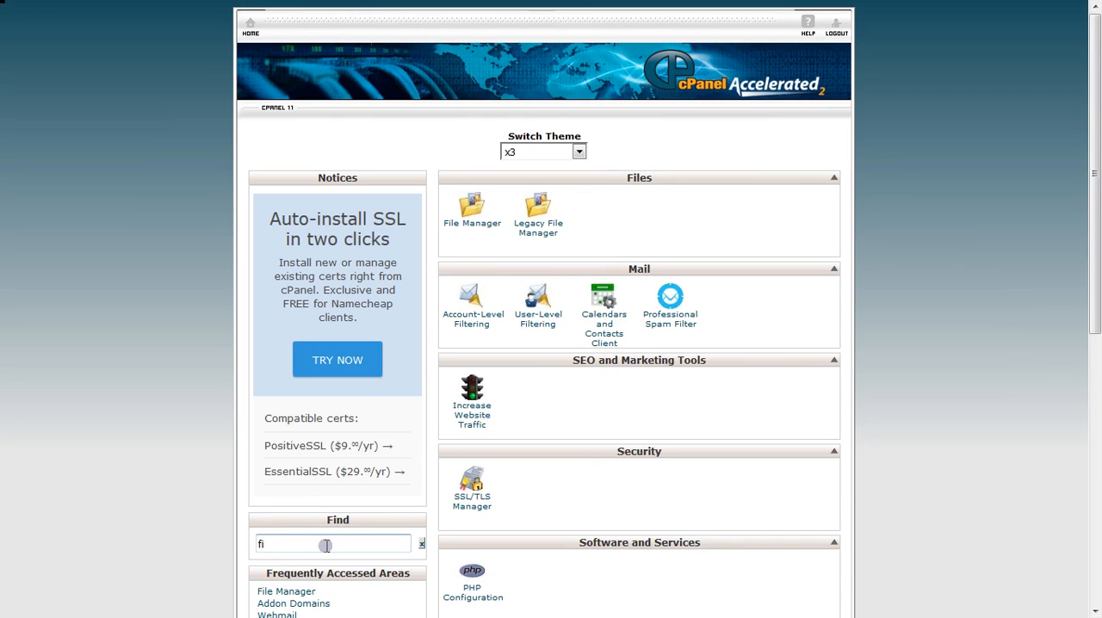
{"action": "type", "text": "le"}
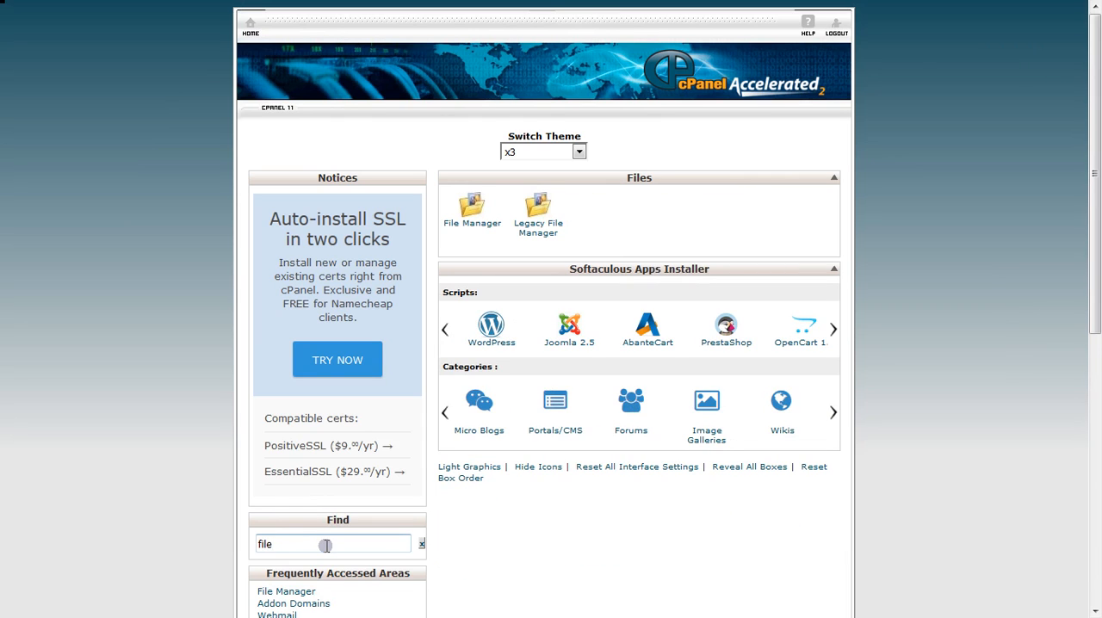
{"action": "mouse_move", "coordinate": [472, 210]}
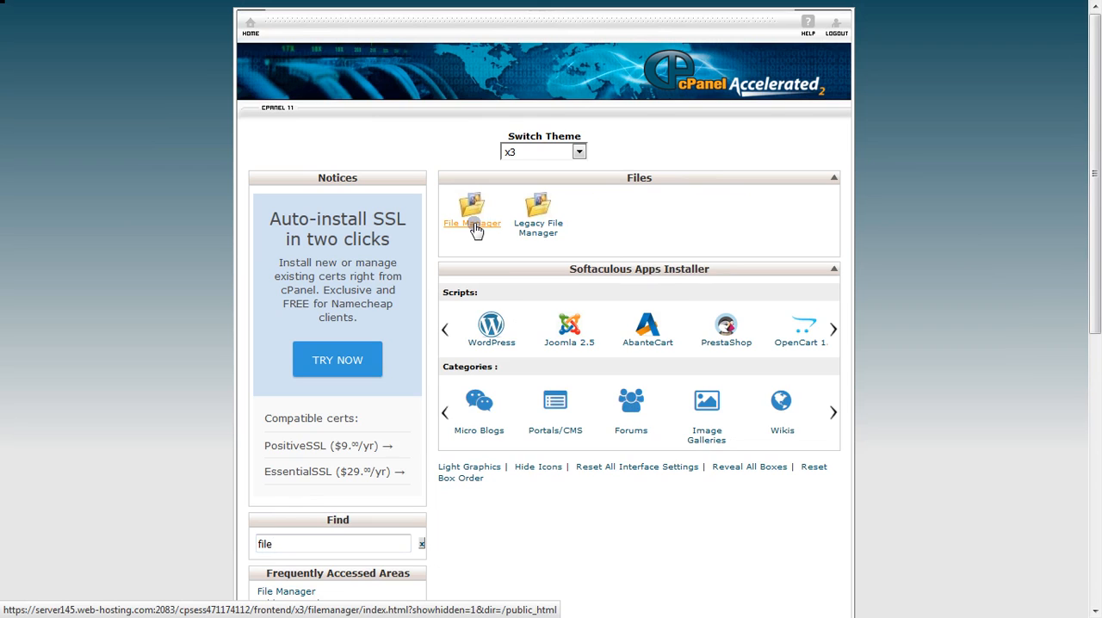
Start File Manager with Web Root selected and seaweeds.info kept as document root domain
{"action": "left_click", "coordinate": [472, 210]}
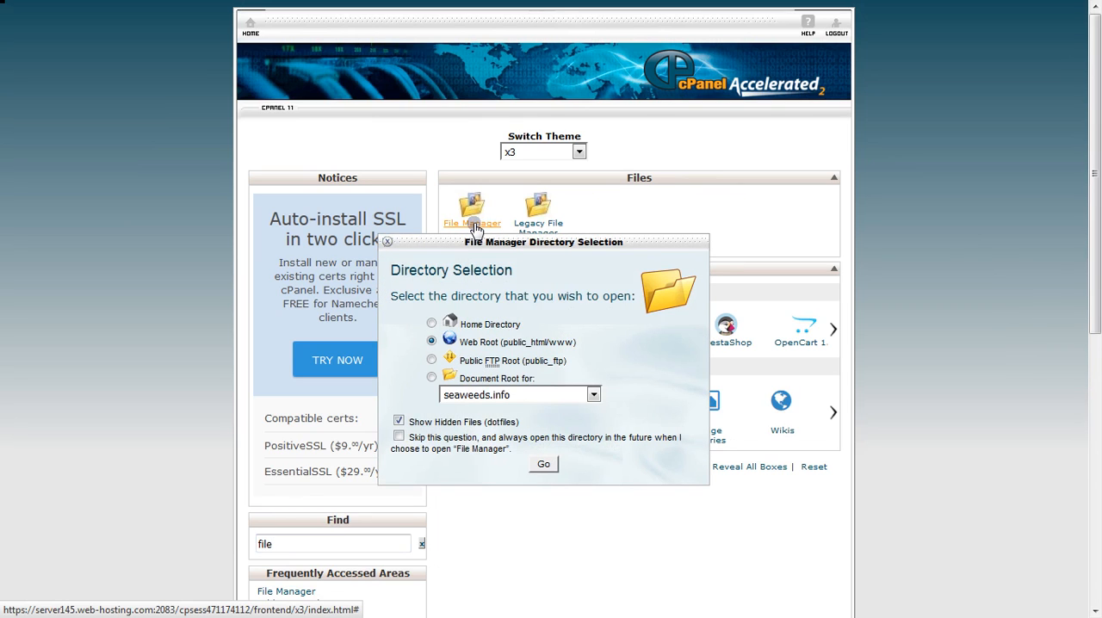
{"action": "mouse_move", "coordinate": [458, 353]}
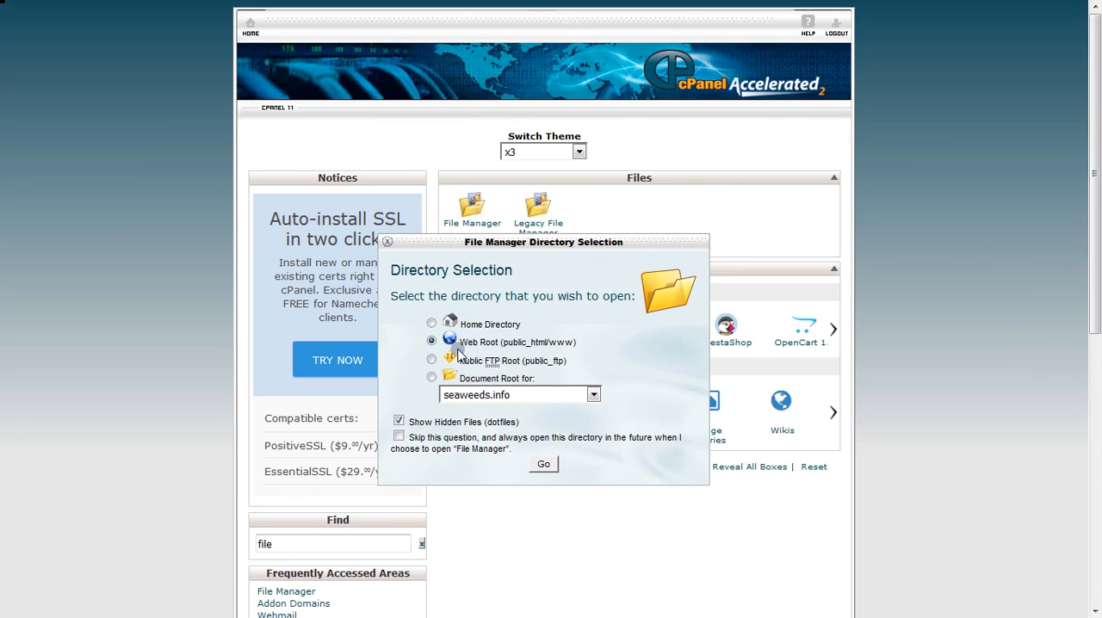
{"action": "mouse_move", "coordinate": [560, 348]}
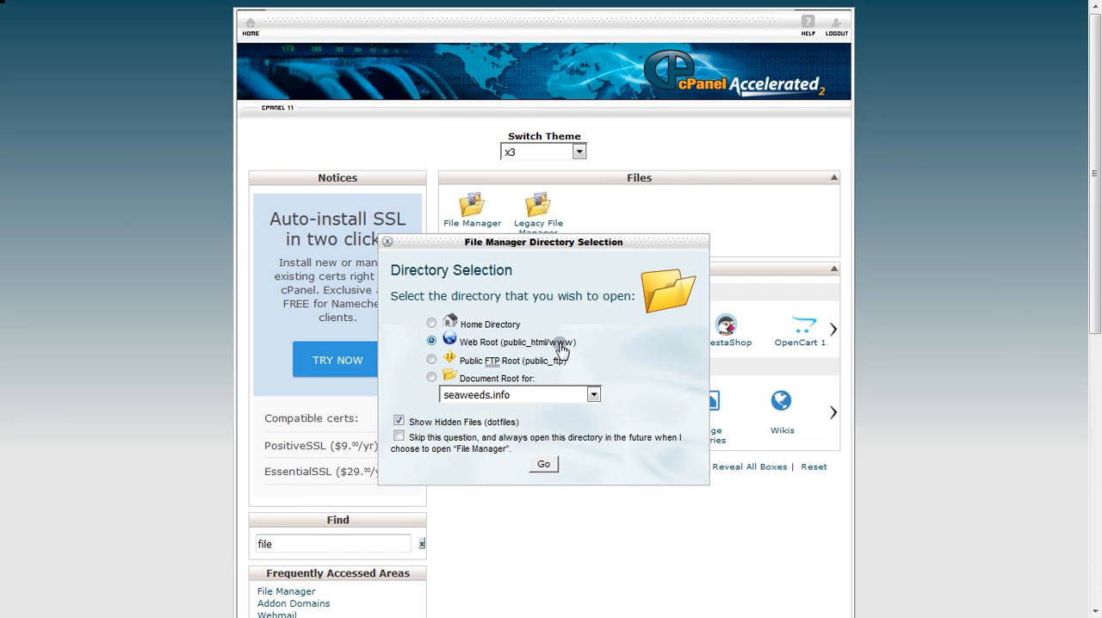
{"action": "mouse_move", "coordinate": [571, 345]}
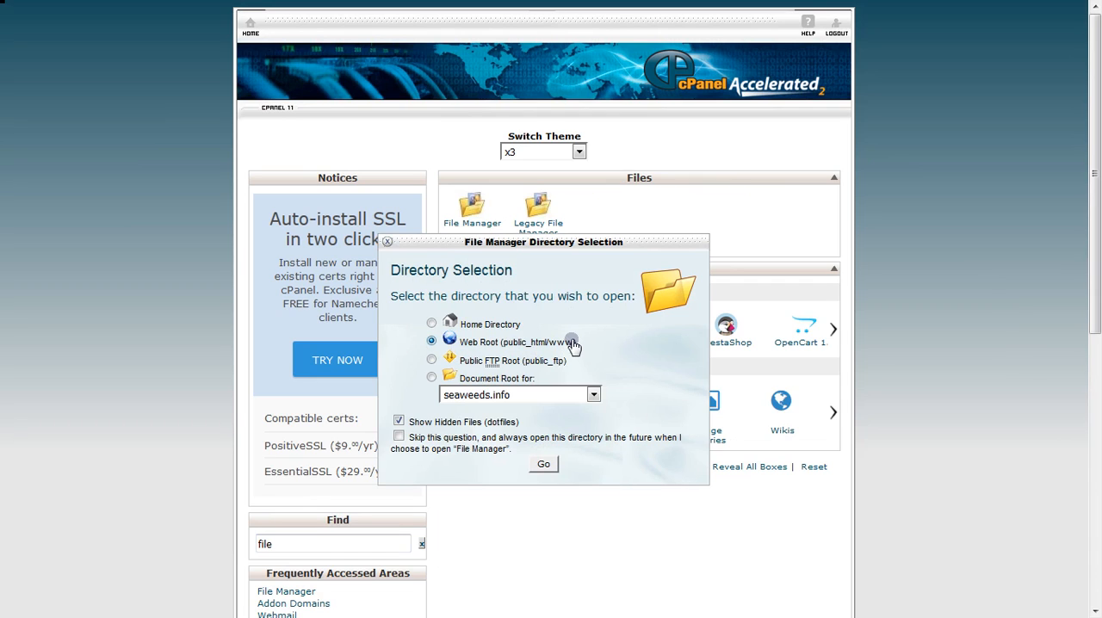
{"action": "mouse_move", "coordinate": [592, 423]}
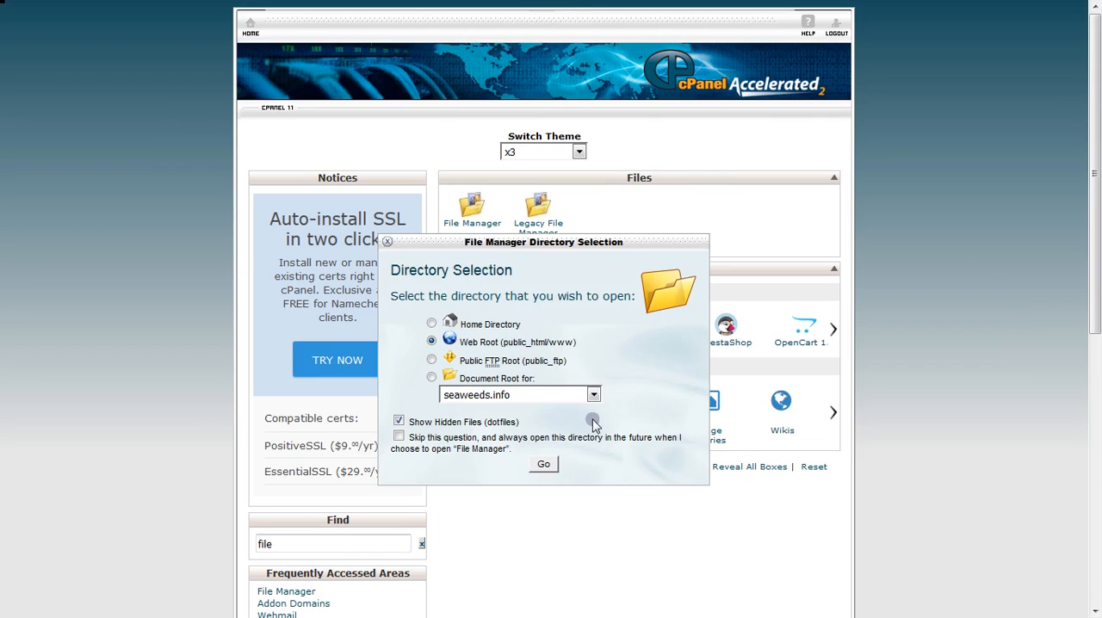
{"action": "mouse_move", "coordinate": [594, 398]}
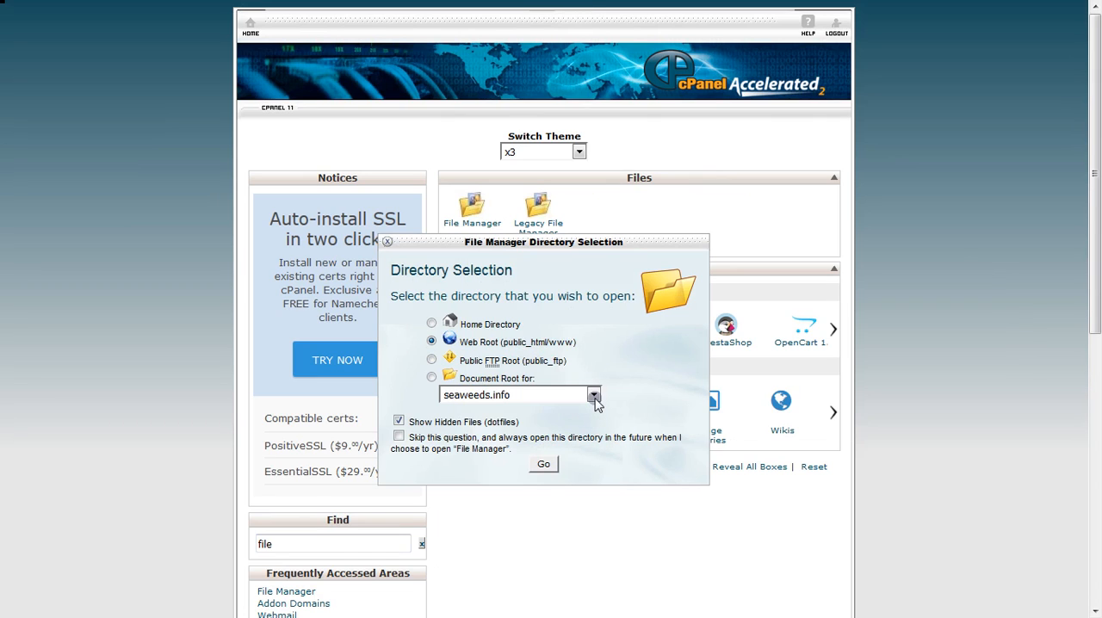
{"action": "mouse_move", "coordinate": [441, 401]}
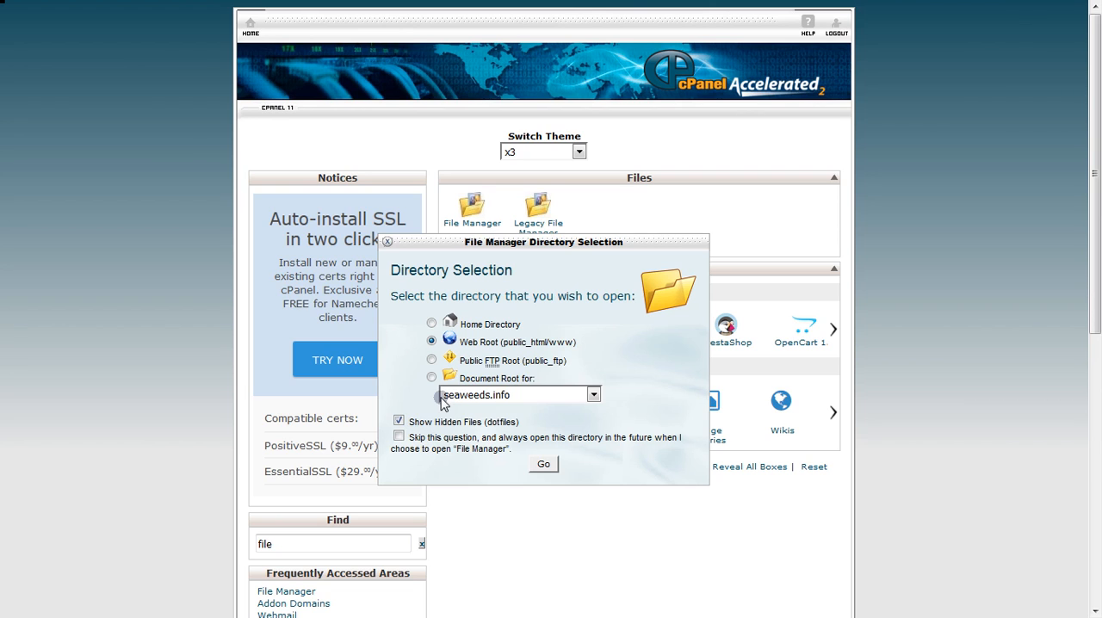
{"action": "left_click", "coordinate": [592, 395]}
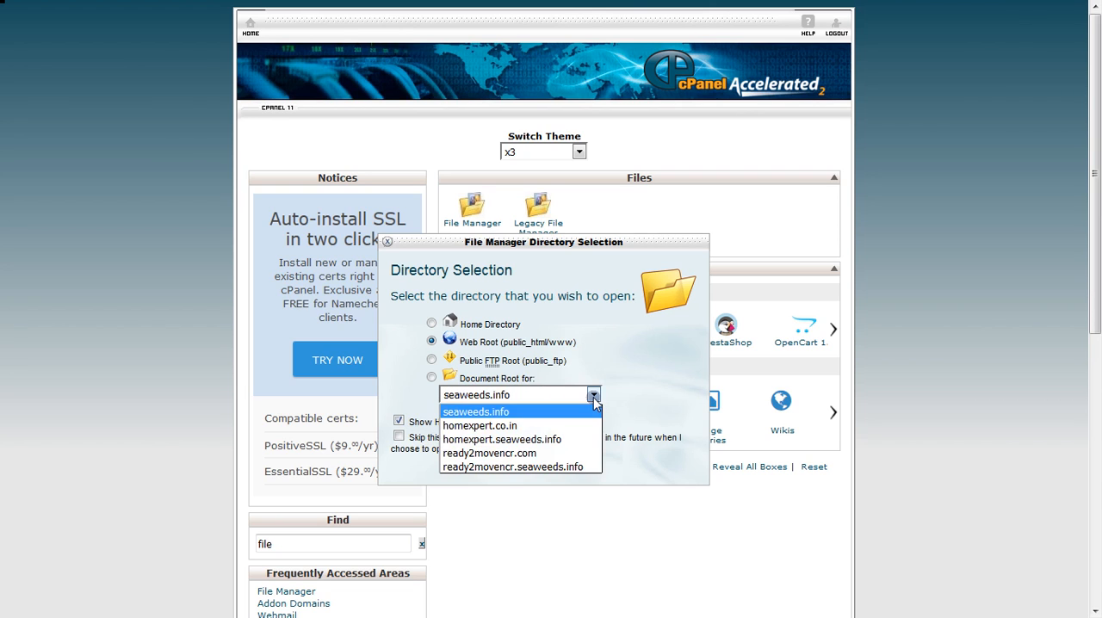
{"action": "left_click", "coordinate": [475, 411]}
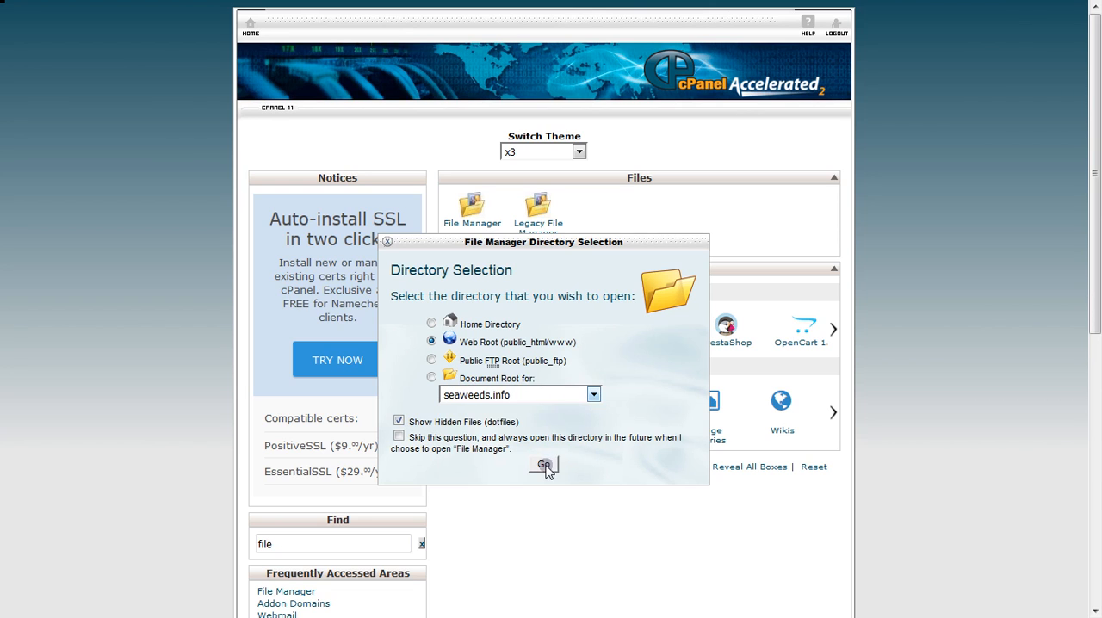
Open File Manager at public_html, listing wp-admin, wp-content and .htaccess
{"action": "left_click", "coordinate": [541, 465]}
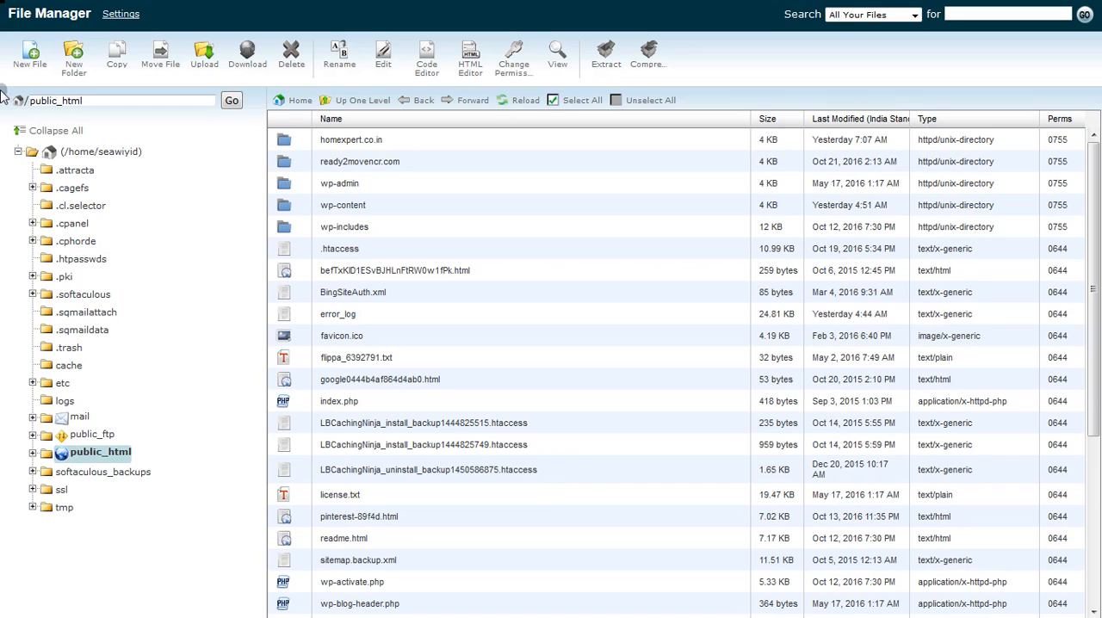
{"action": "mouse_move", "coordinate": [457, 330]}
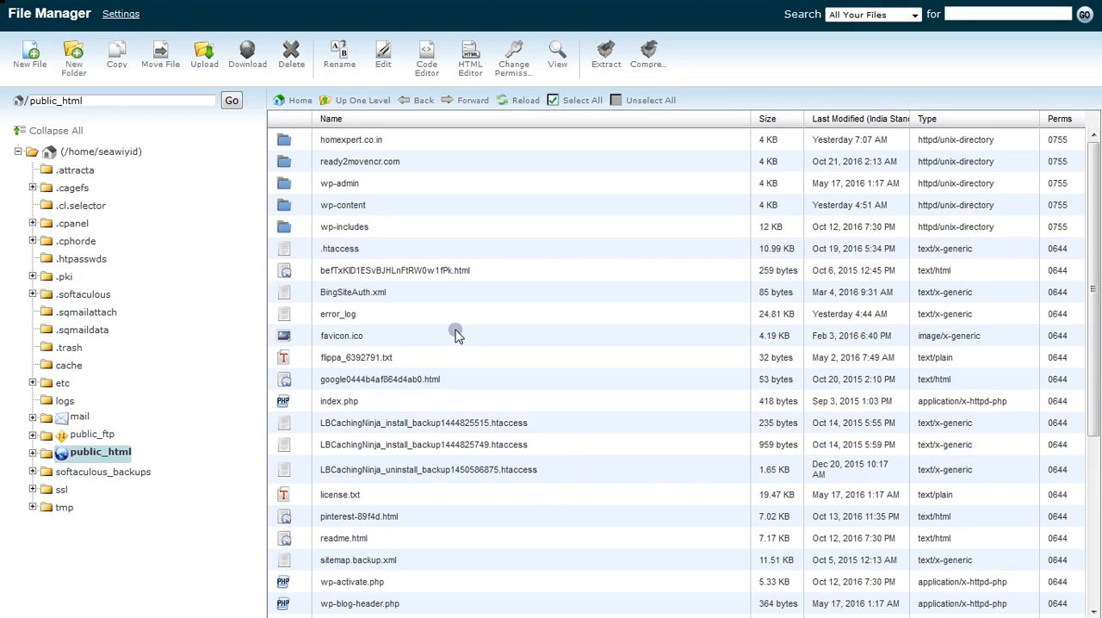
{"action": "mouse_move", "coordinate": [432, 341]}
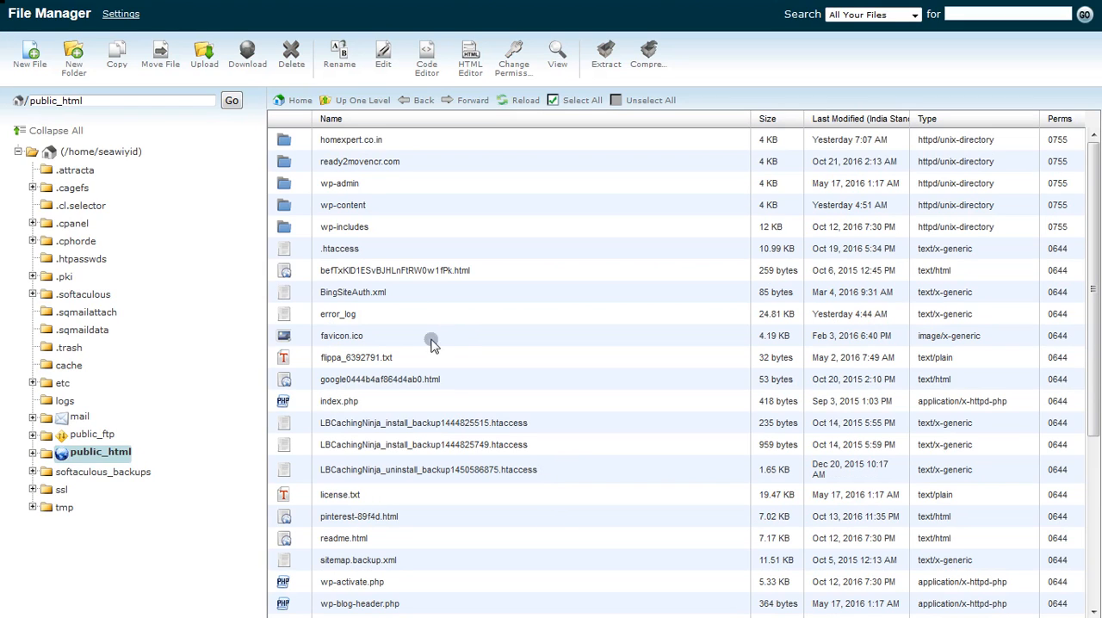
{"action": "mouse_move", "coordinate": [155, 77]}
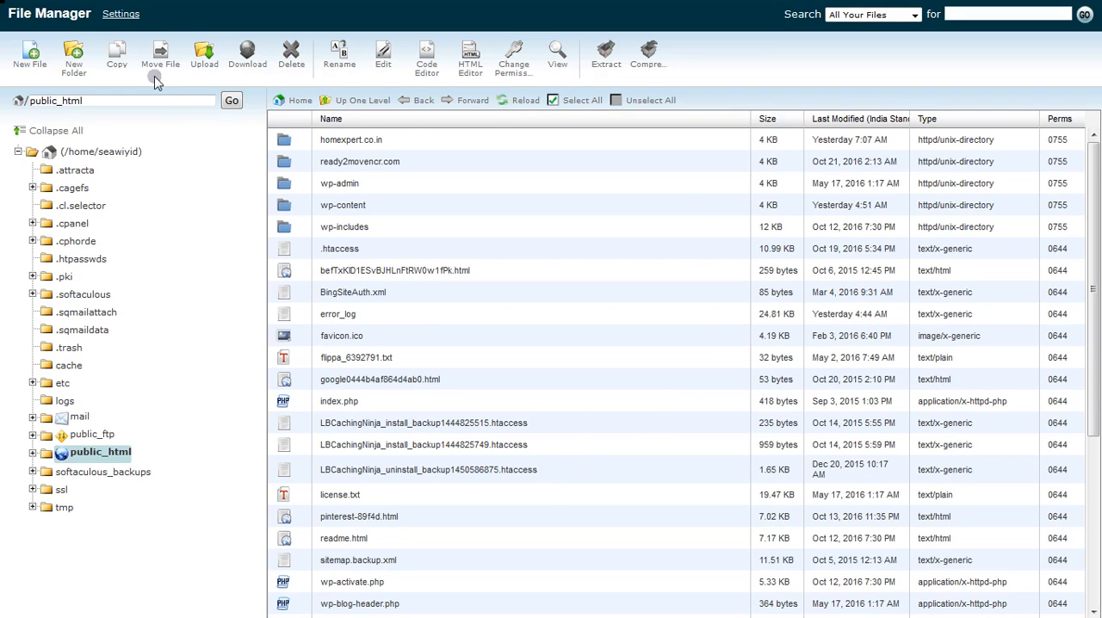
{"action": "mouse_move", "coordinate": [203, 53]}
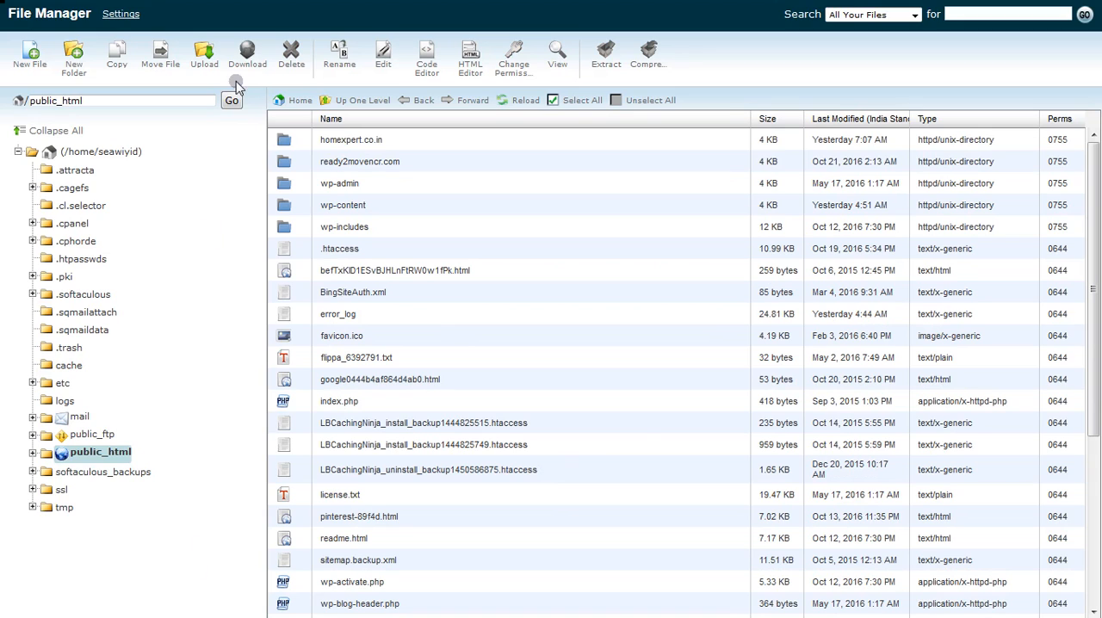
{"action": "mouse_move", "coordinate": [191, 72]}
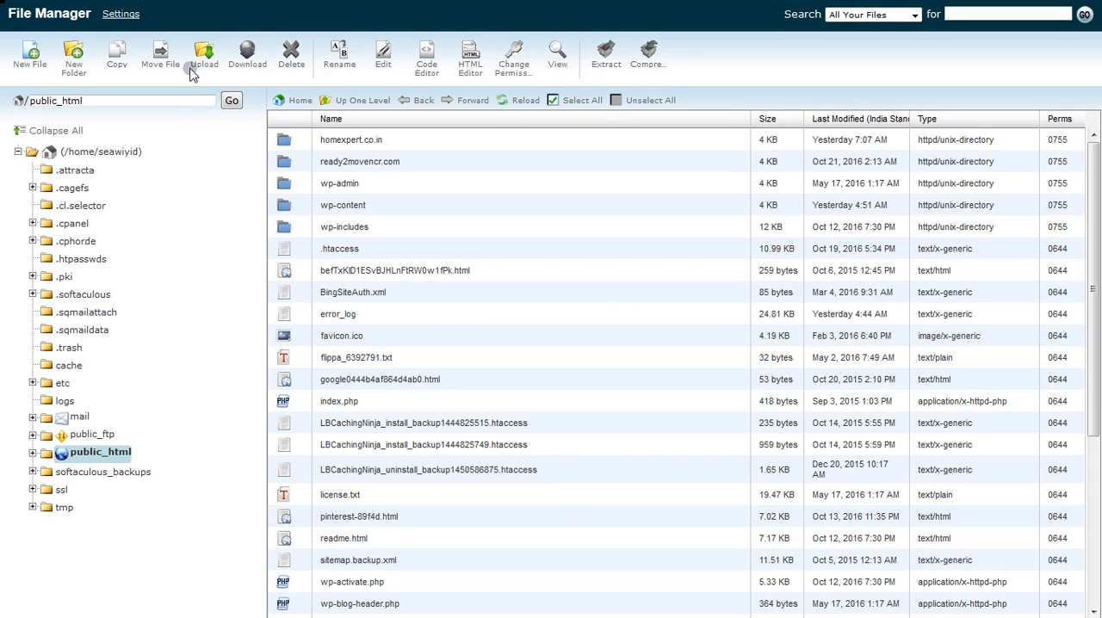
Upload the Ex_Files_Lead_Emot_Intel_Free zip from the Desktop into public_html
{"action": "left_click", "coordinate": [203, 52]}
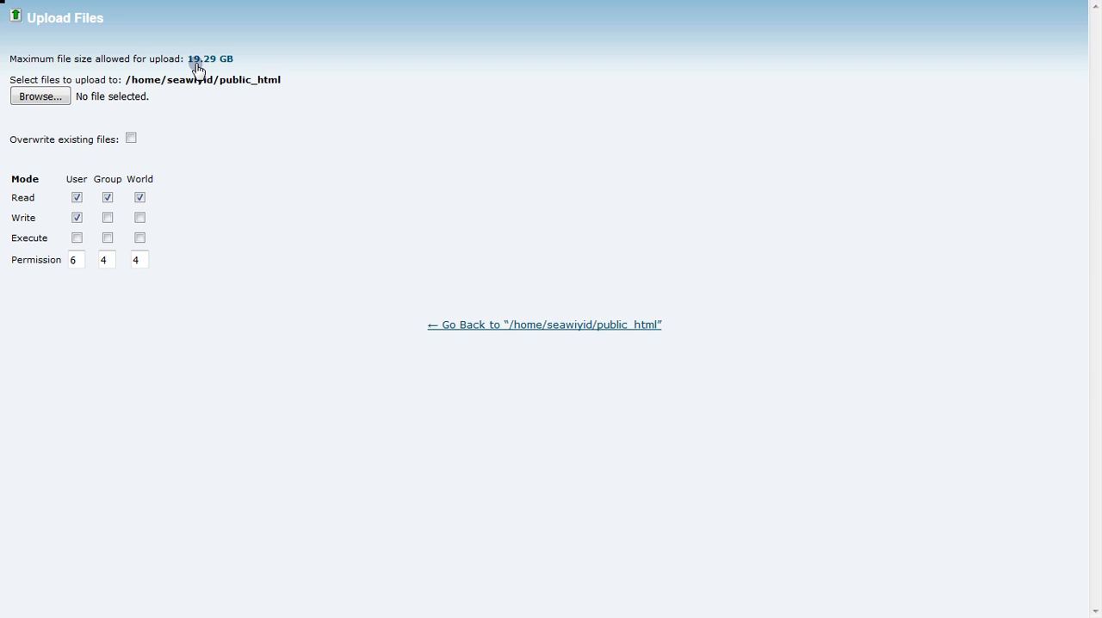
{"action": "left_click", "coordinate": [40, 96]}
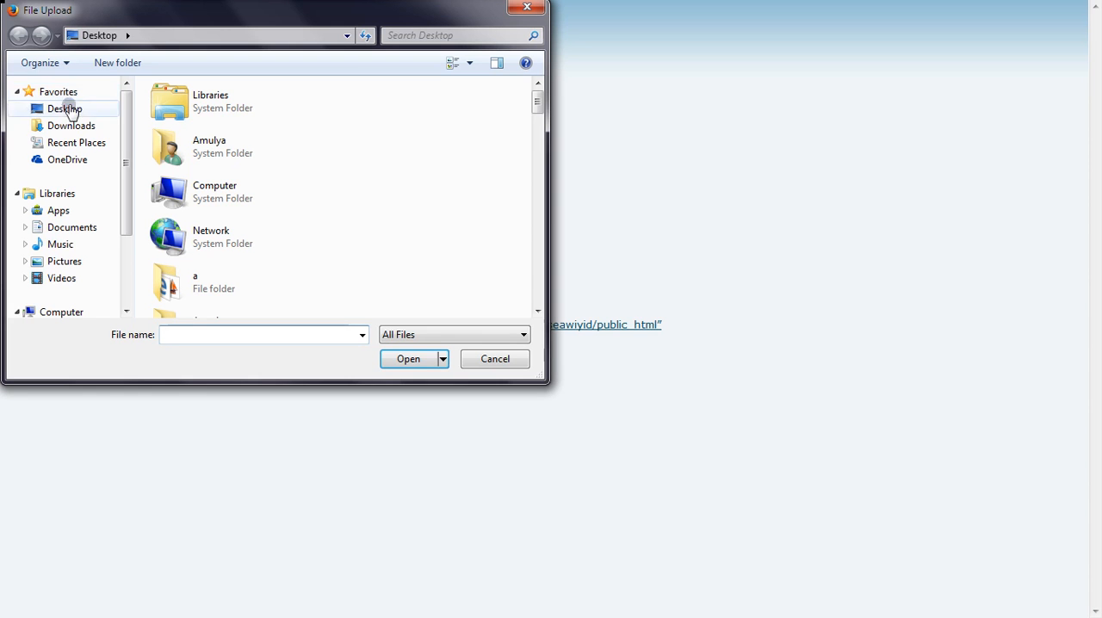
{"action": "scroll", "scroll_direction": "down", "scroll_amount": 3}
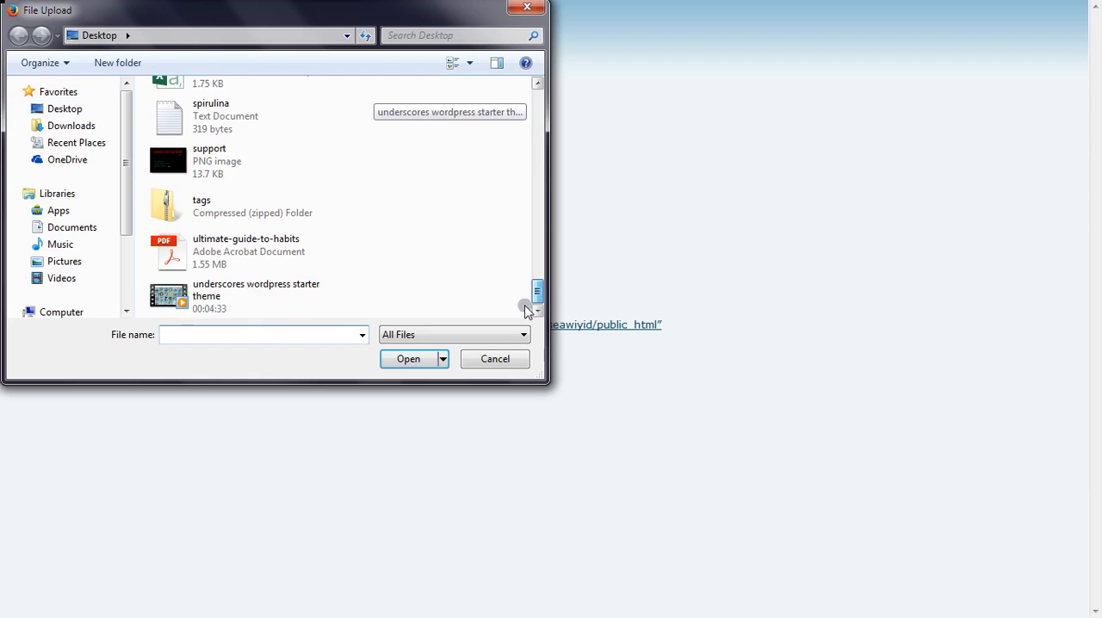
{"action": "scroll", "scroll_direction": "up", "scroll_amount": 3}
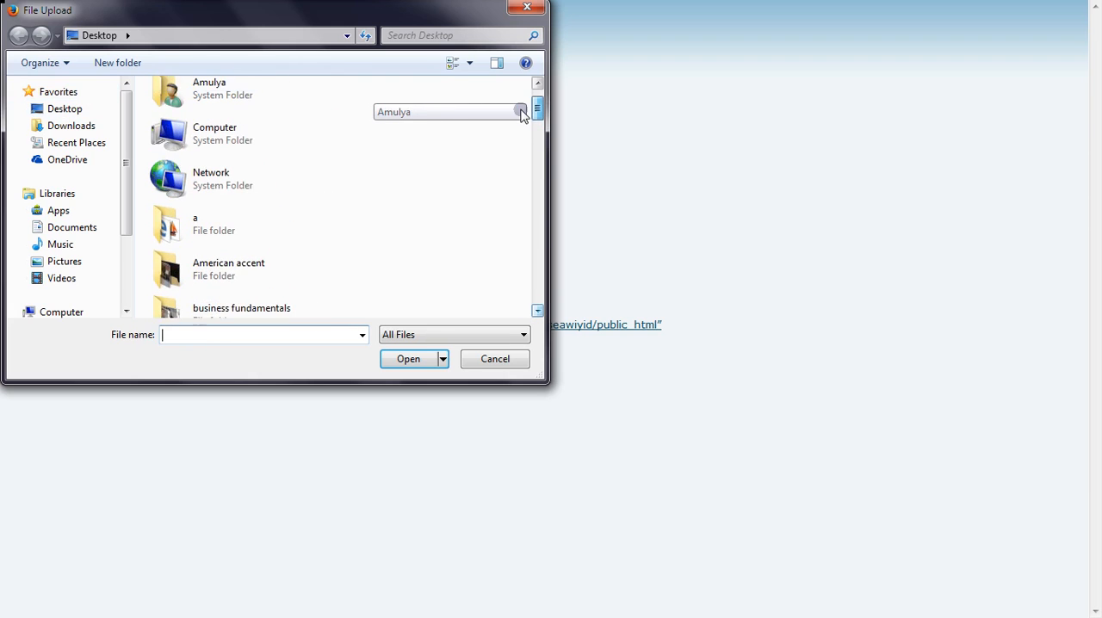
{"action": "scroll", "scroll_direction": "up", "scroll_amount": 3}
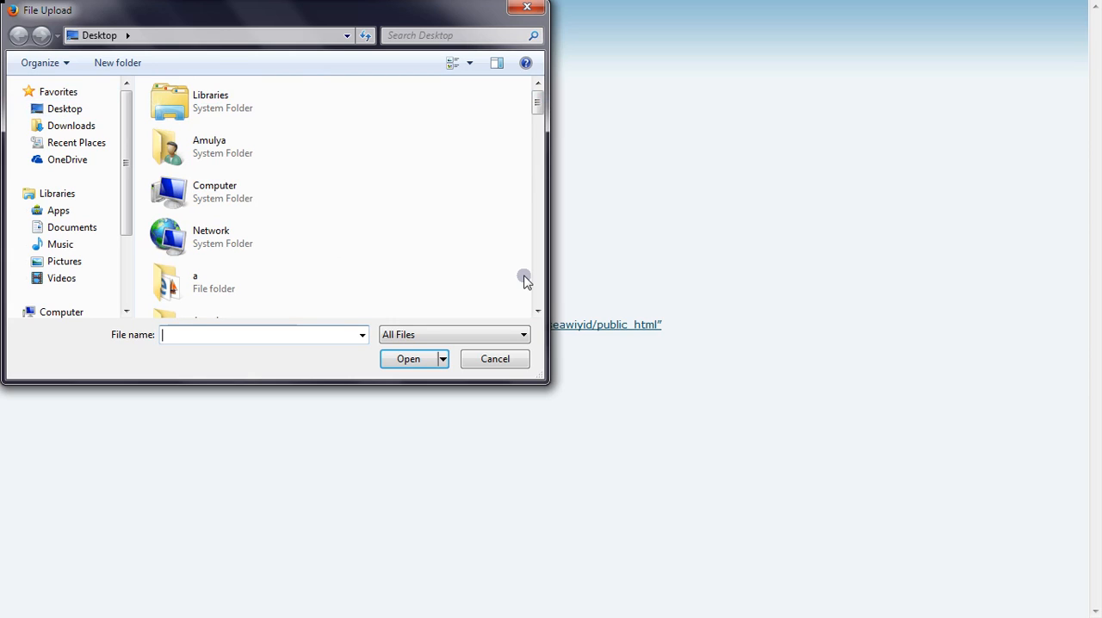
{"action": "mouse_move", "coordinate": [564, 97]}
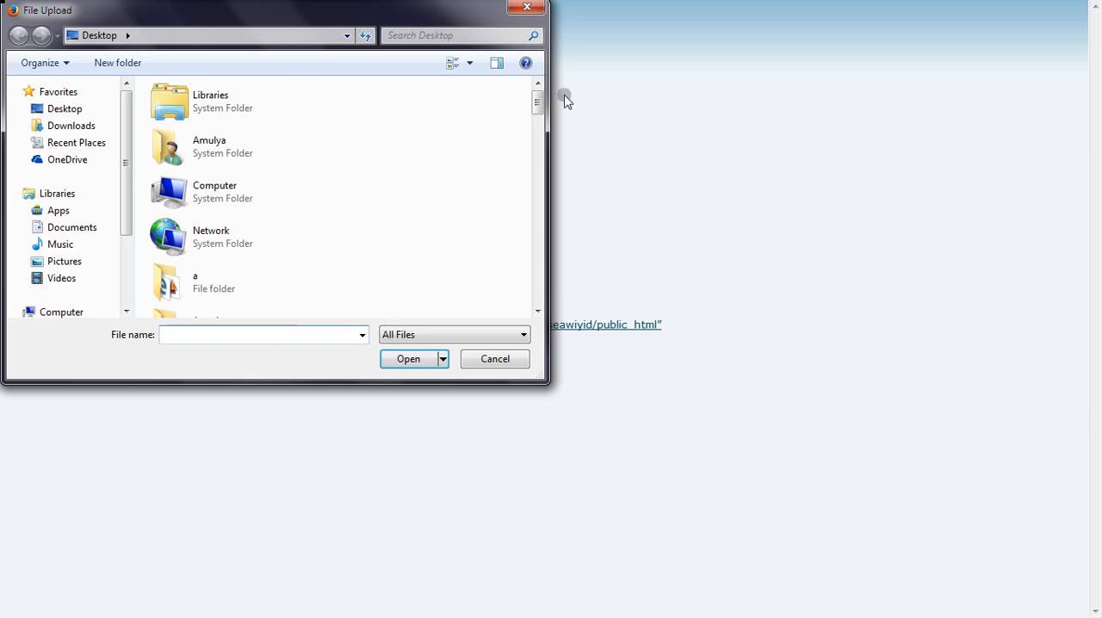
{"action": "scroll", "scroll_direction": "down", "scroll_amount": 3}
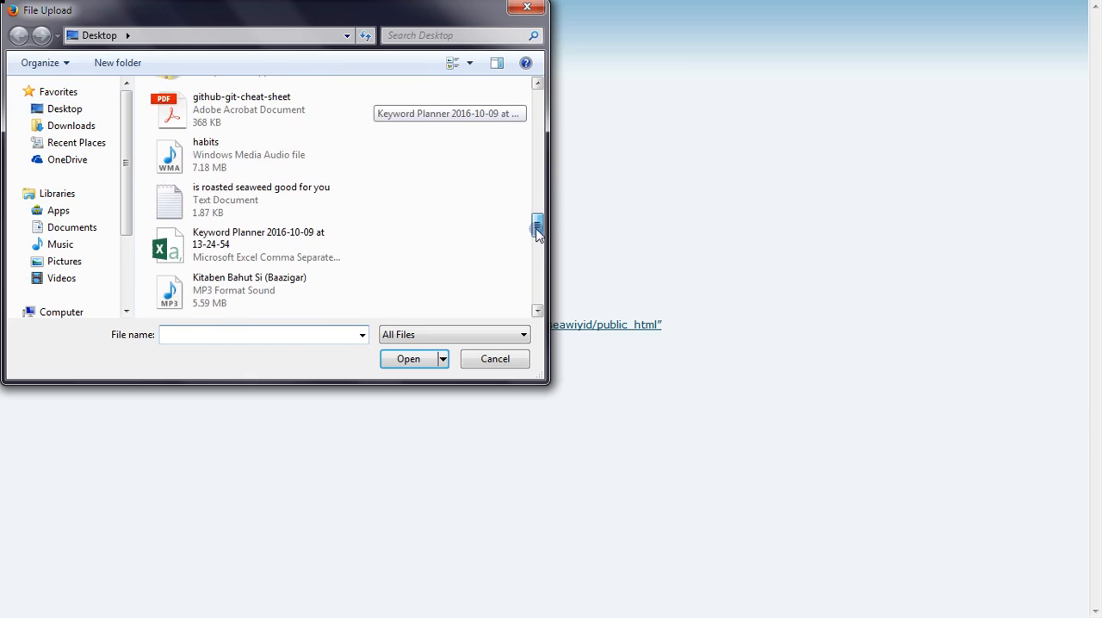
{"action": "left_click", "coordinate": [255, 186]}
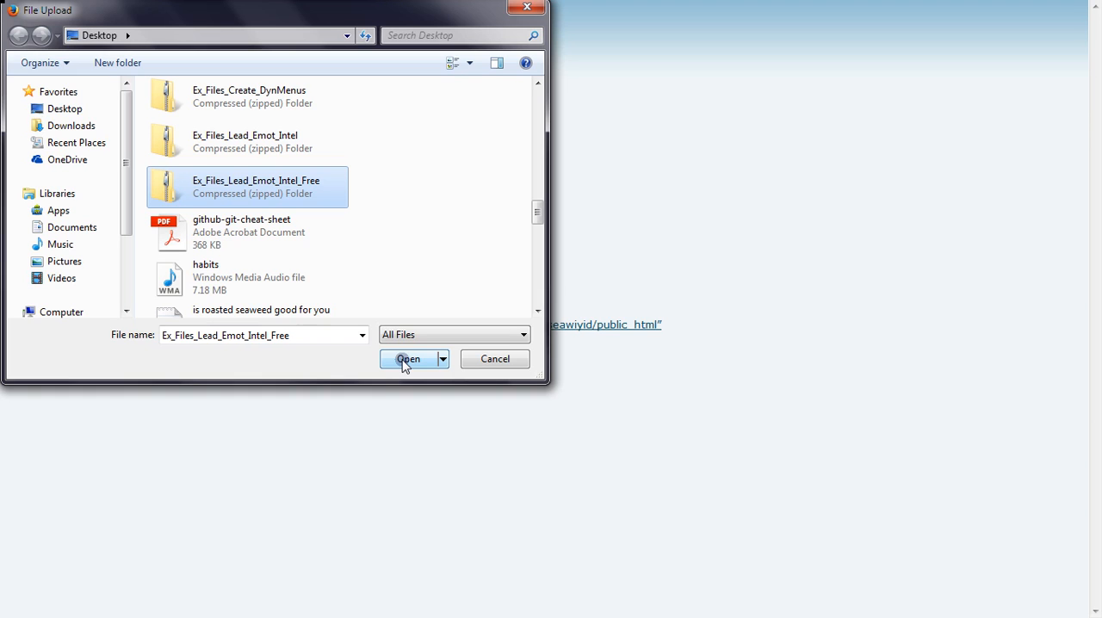
{"action": "left_click", "coordinate": [407, 358]}
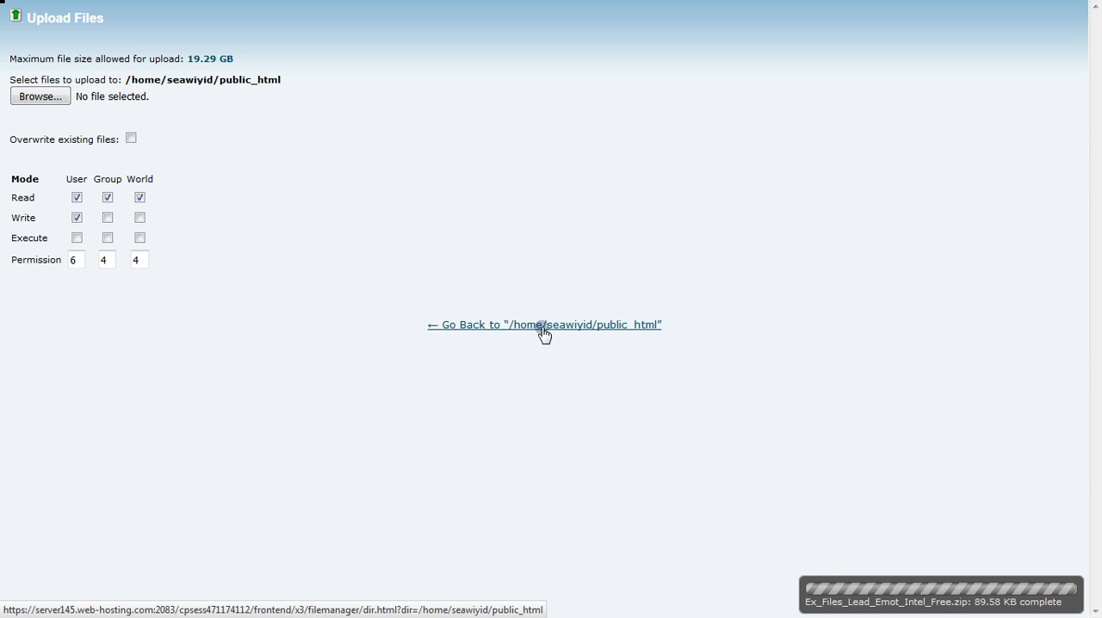
Delete the uploaded zip archive from the public_html listing
{"action": "left_click", "coordinate": [544, 324]}
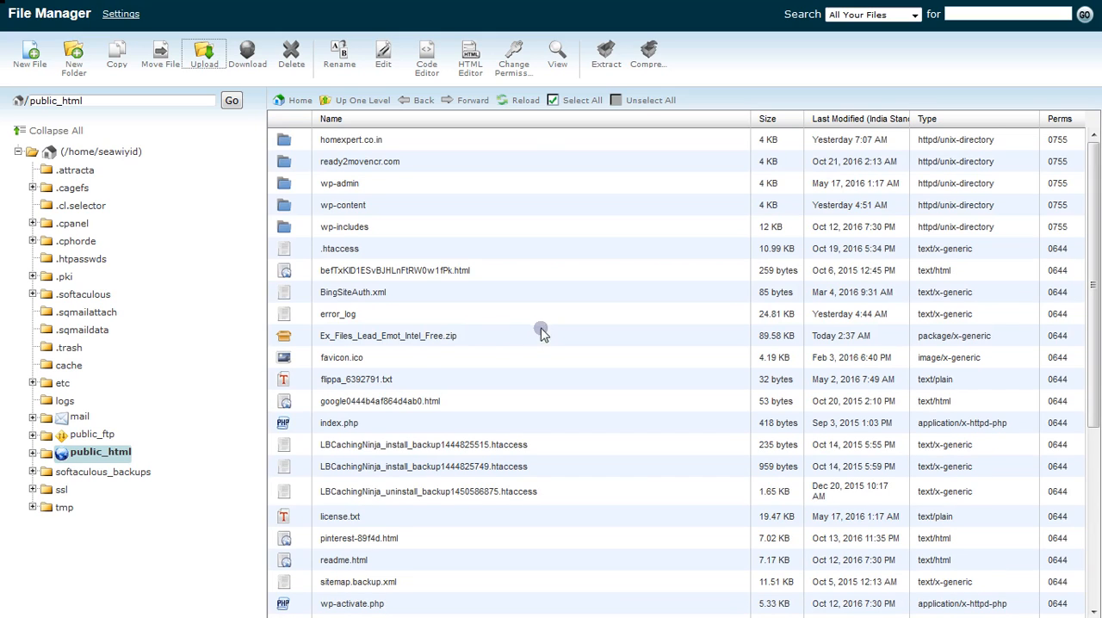
{"action": "left_click", "coordinate": [387, 335]}
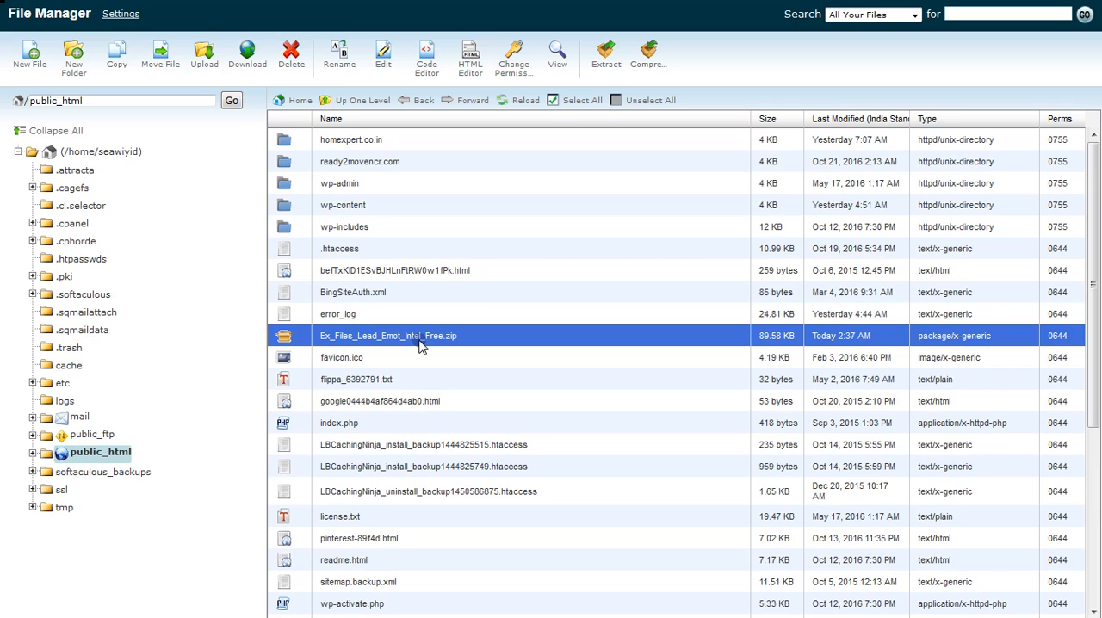
{"action": "mouse_move", "coordinate": [606, 53]}
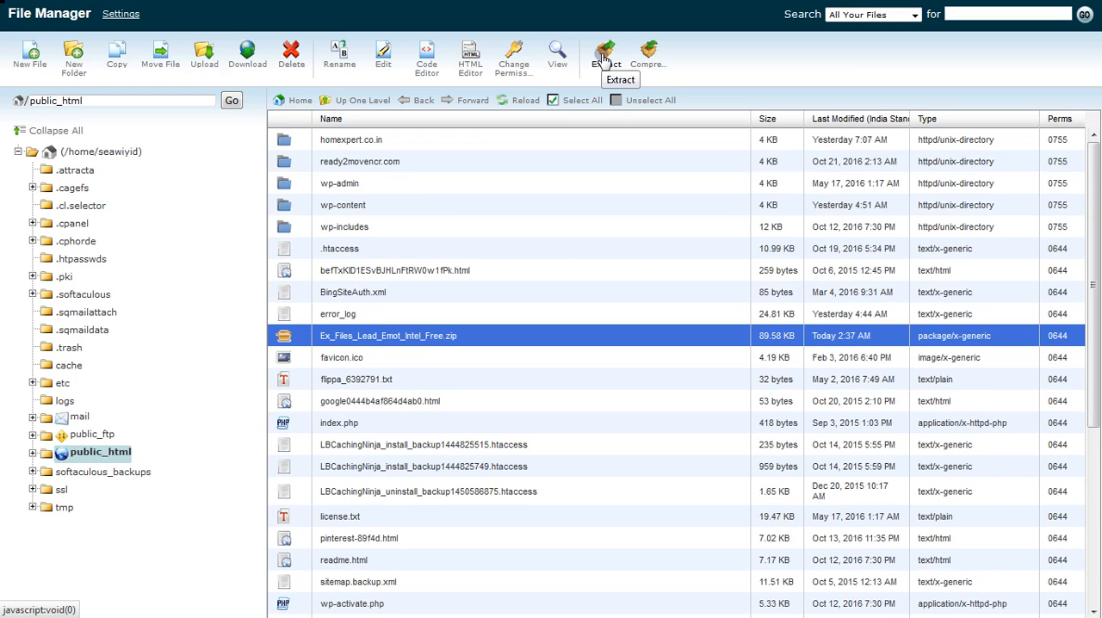
{"action": "mouse_move", "coordinate": [350, 306]}
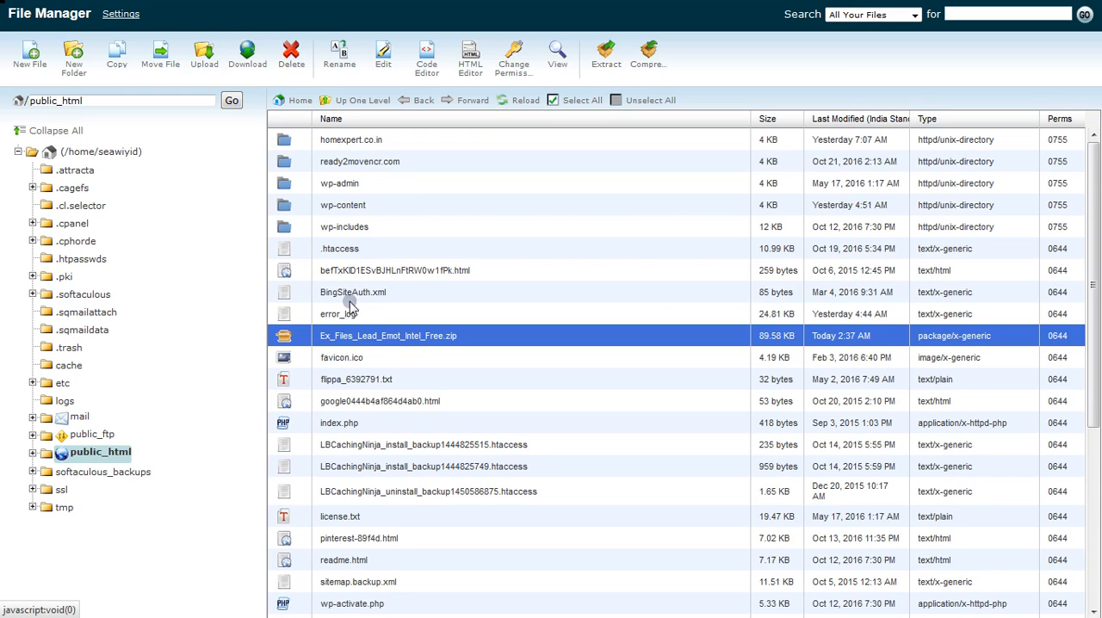
{"action": "left_click", "coordinate": [291, 52]}
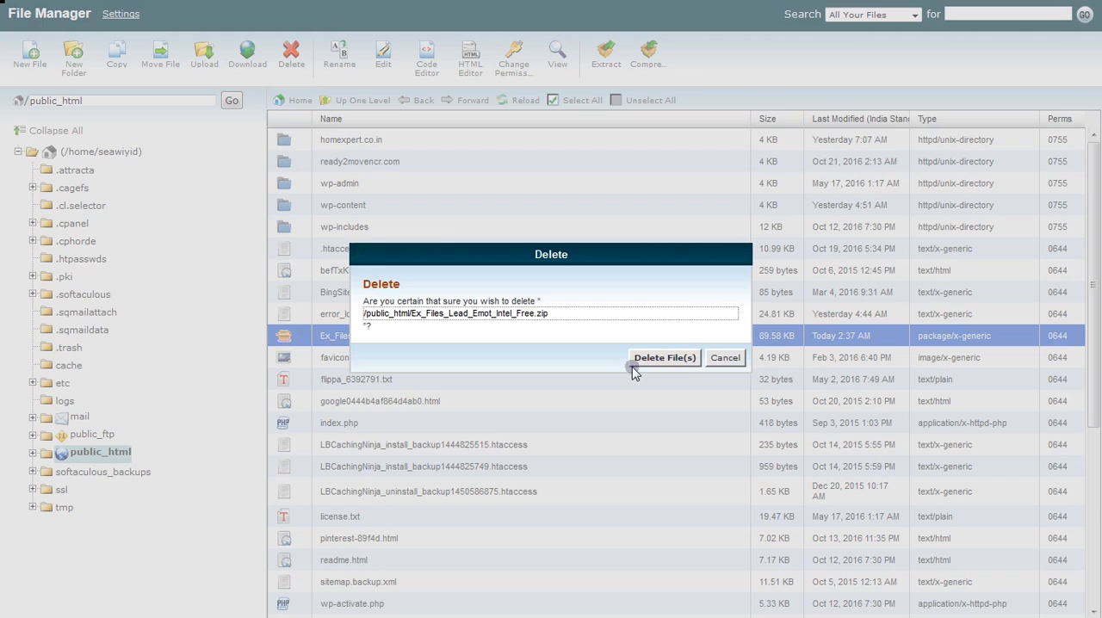
{"action": "left_click", "coordinate": [665, 359]}
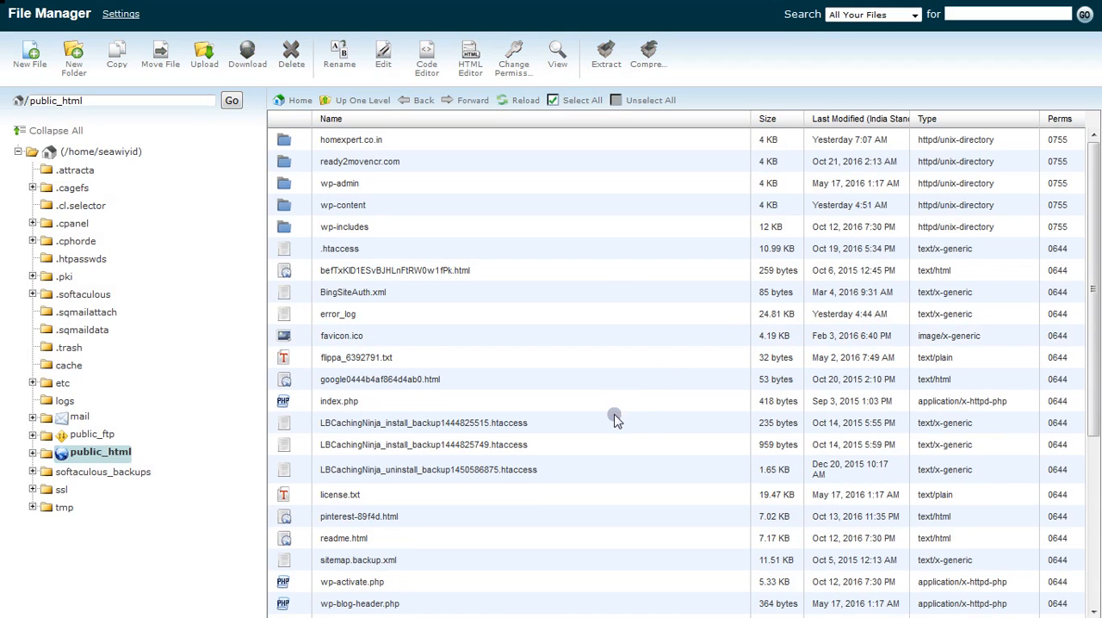
{"action": "mouse_move", "coordinate": [486, 307]}
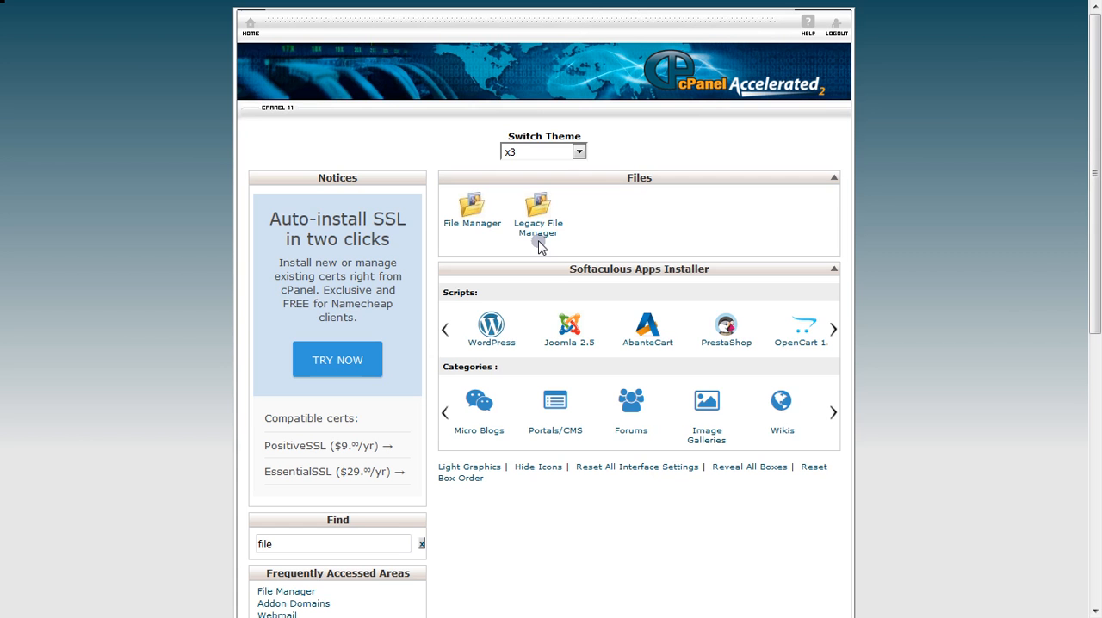
{"action": "mouse_move", "coordinate": [702, 307]}
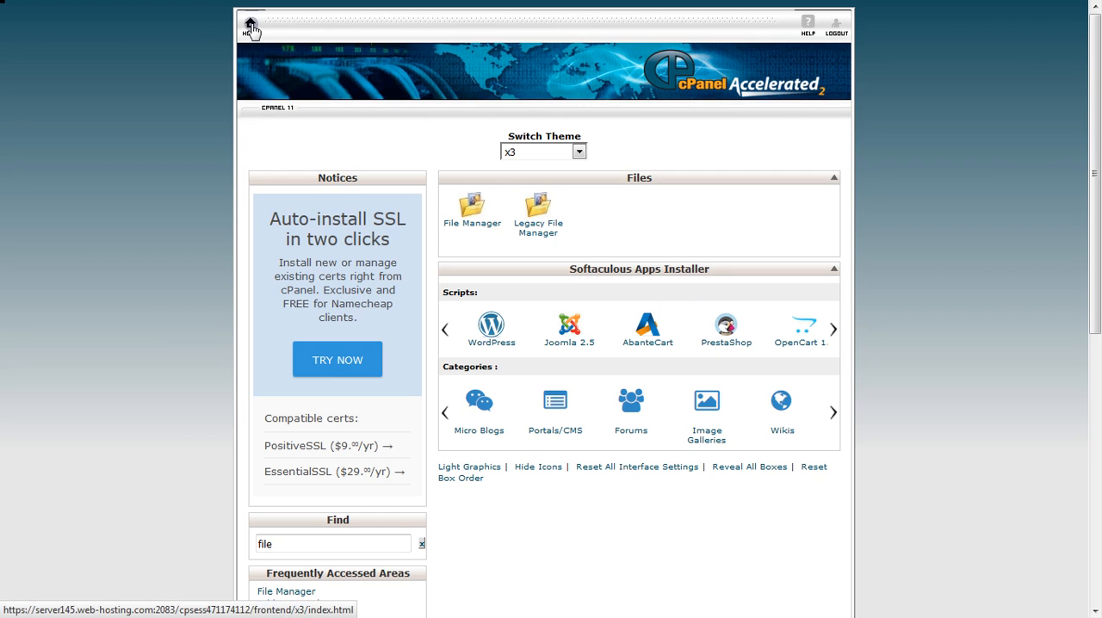
Return to cPanel home and filter tools with 'addo' to show only Addon Domains
{"action": "left_click", "coordinate": [250, 26]}
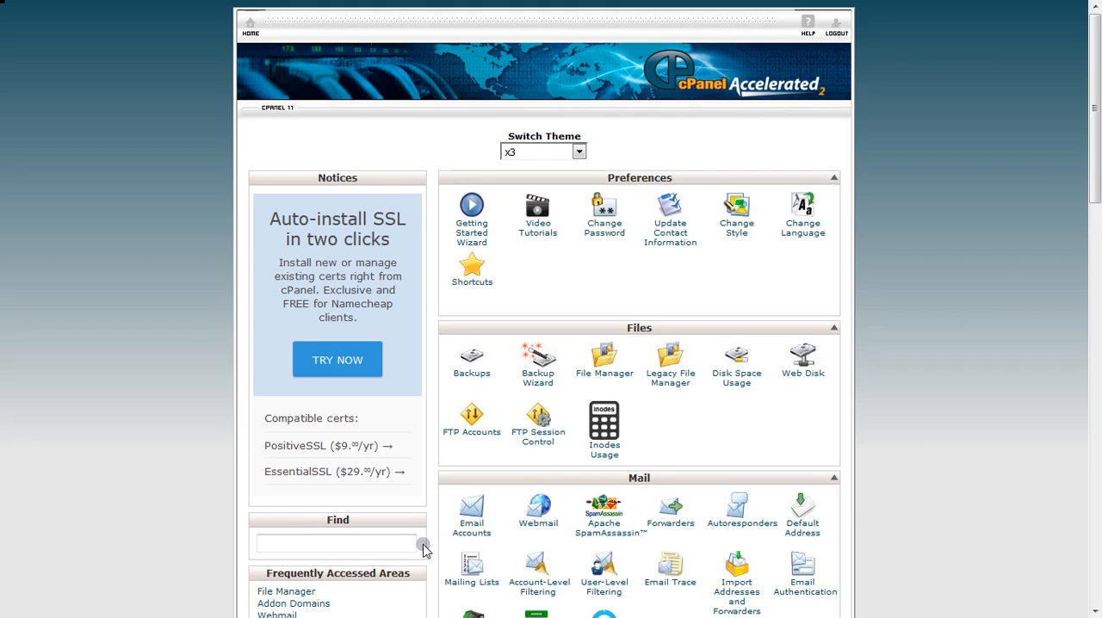
{"action": "scroll", "scroll_direction": "down", "scroll_amount": 3}
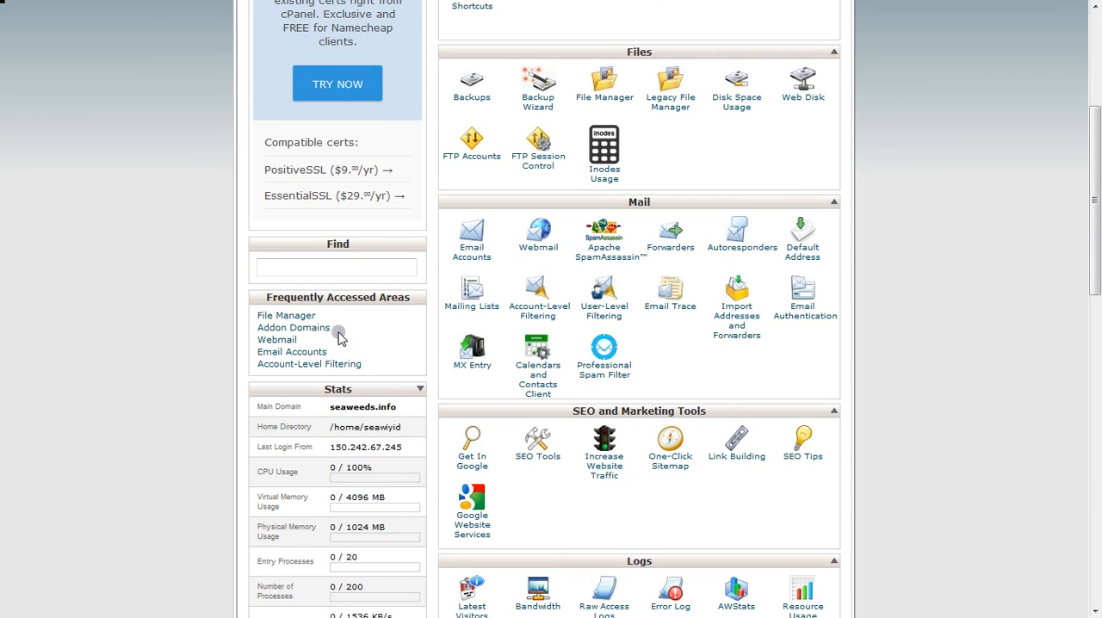
{"action": "mouse_move", "coordinate": [292, 327]}
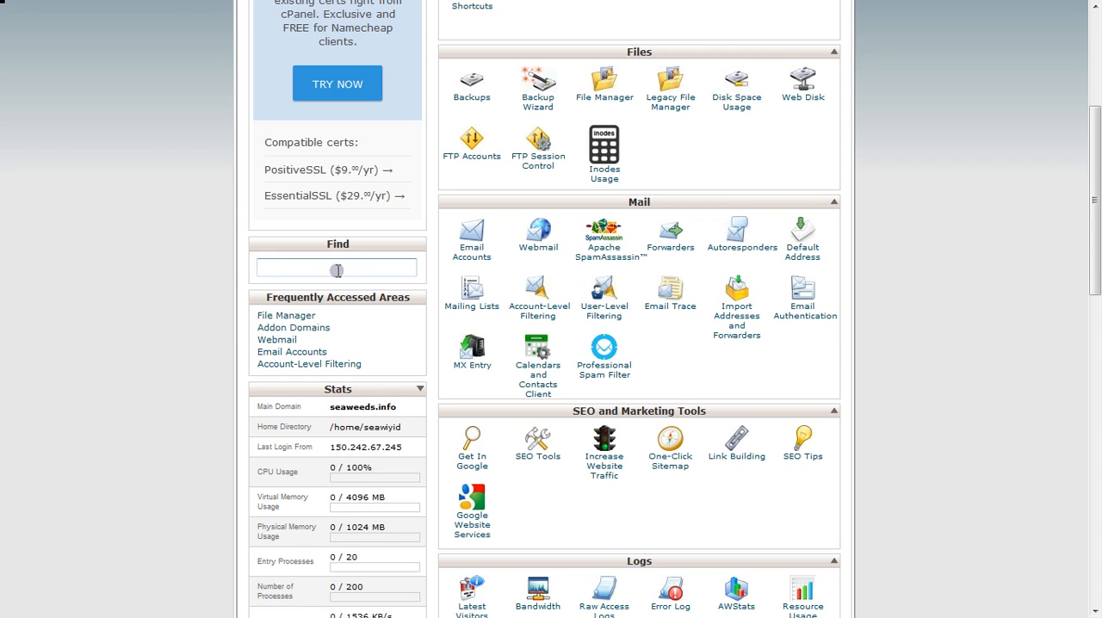
{"action": "type", "text": "addon"}
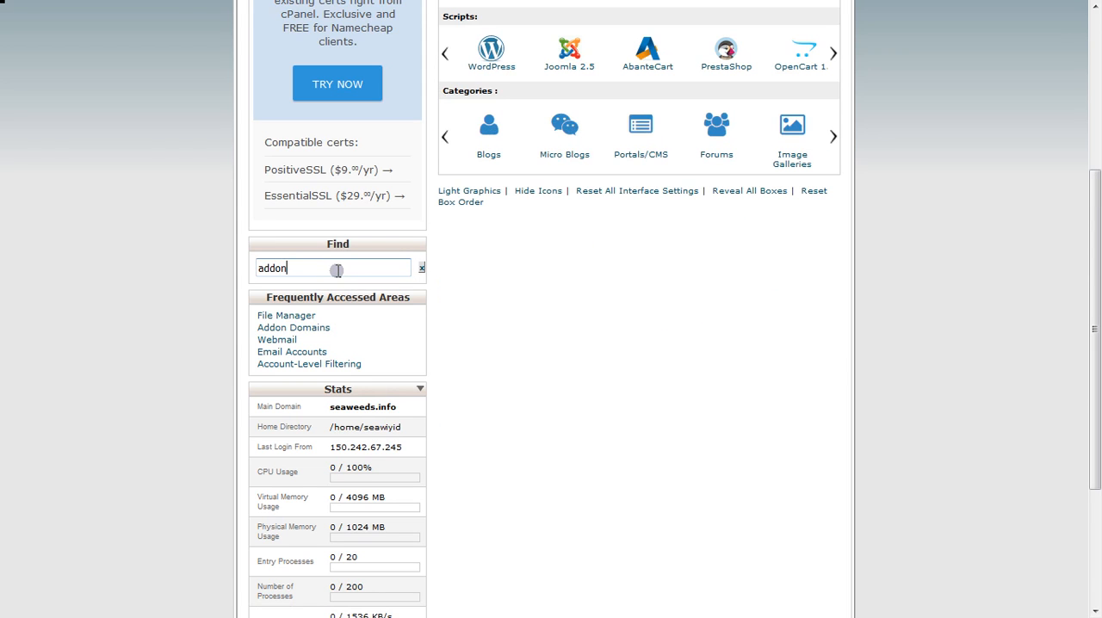
{"action": "key", "text": "Backspace"}
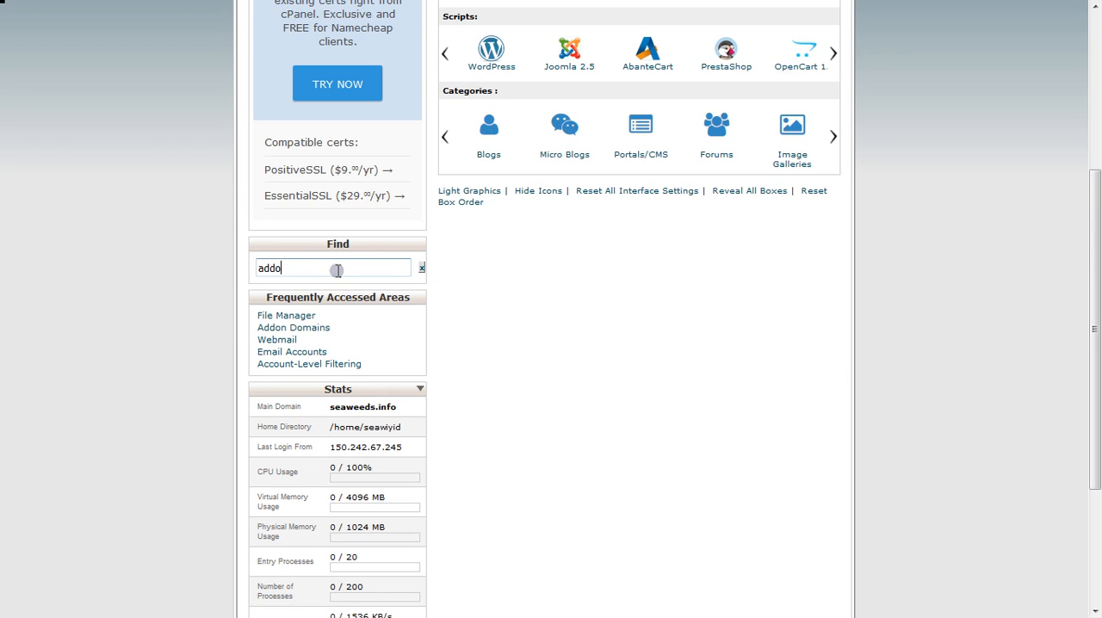
{"action": "scroll", "scroll_direction": "up", "scroll_amount": 3}
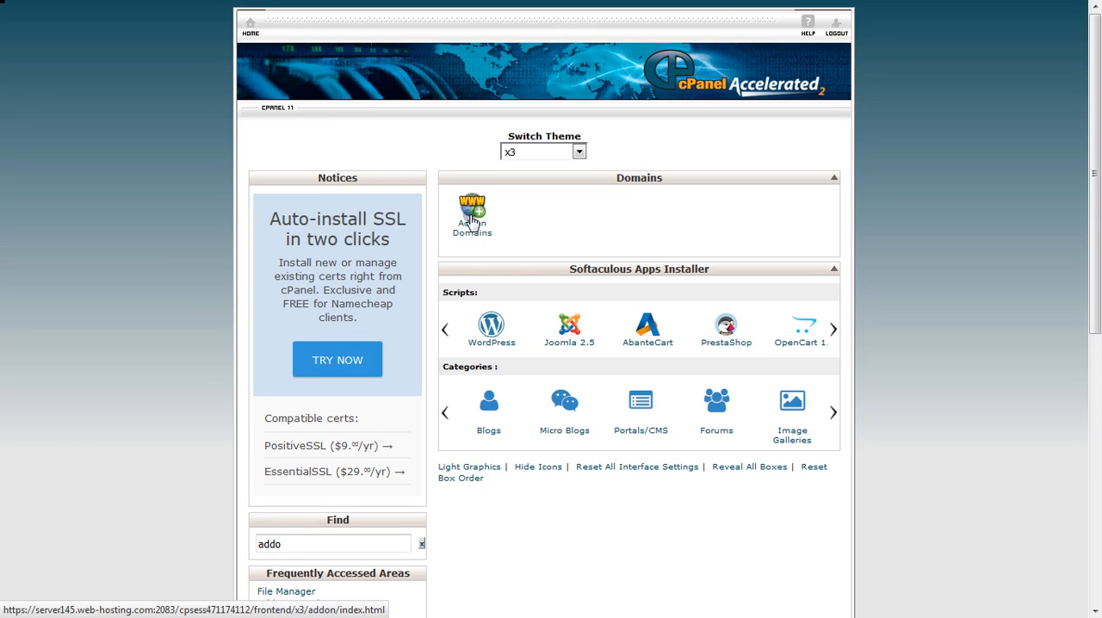
Open Addon Domains, listing homexpert.co.in and ready2movencr.com with the max-addon warning
{"action": "left_click", "coordinate": [472, 213]}
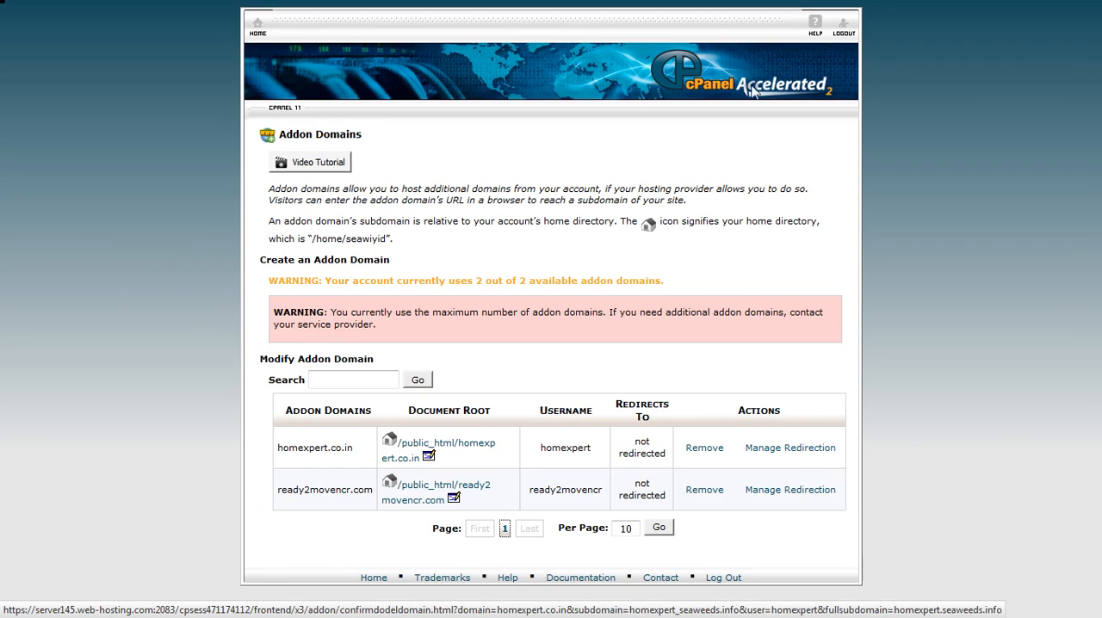
{"action": "mouse_move", "coordinate": [609, 432]}
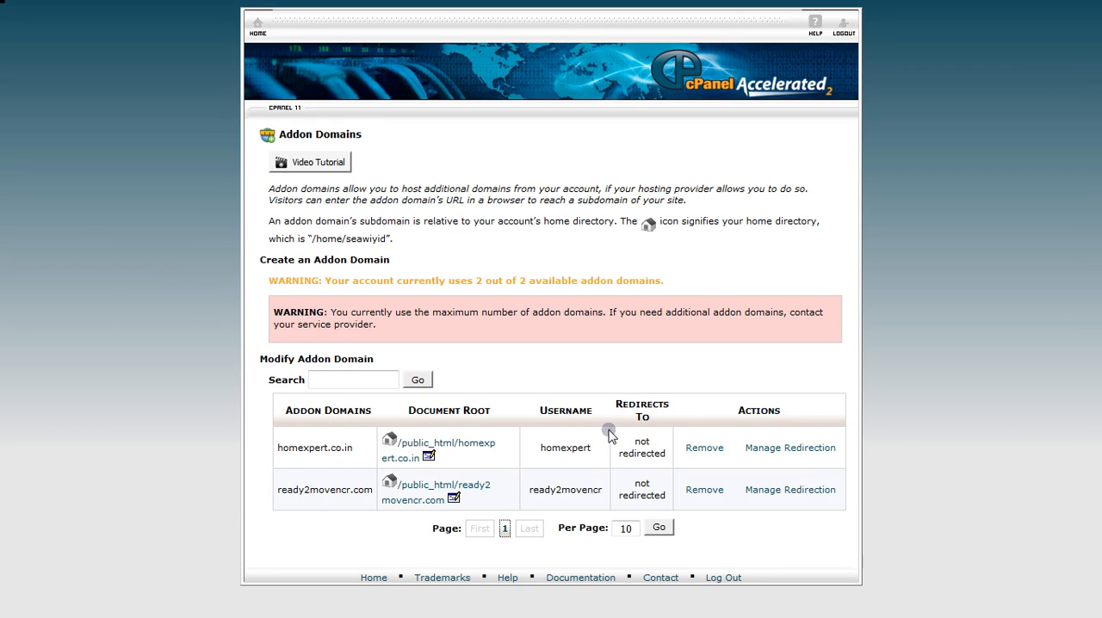
{"action": "mouse_move", "coordinate": [527, 489]}
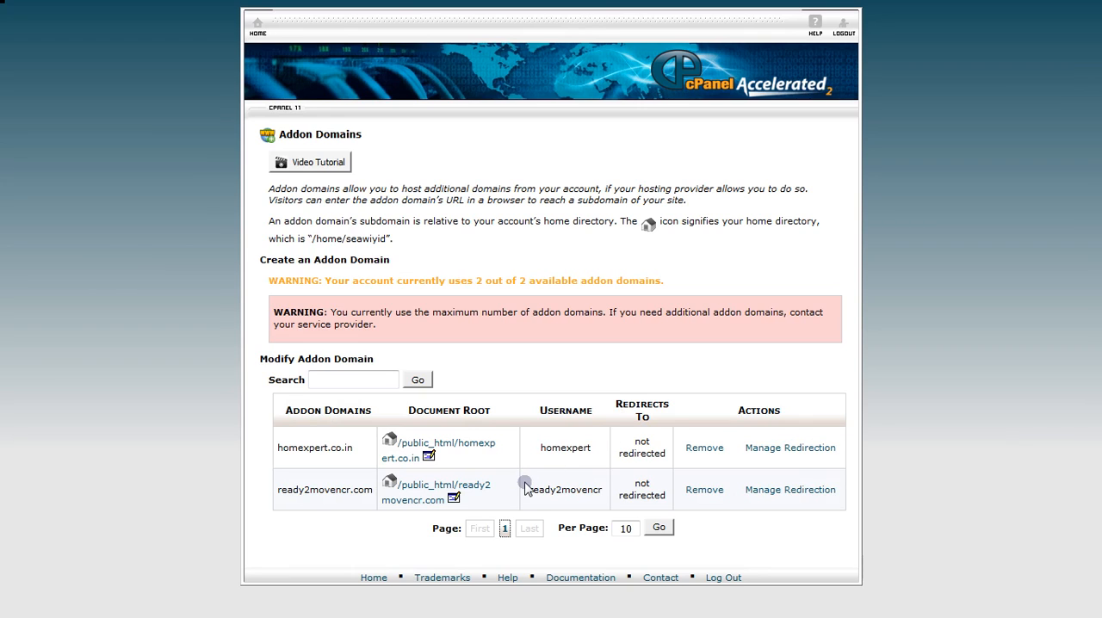
{"action": "mouse_move", "coordinate": [384, 117]}
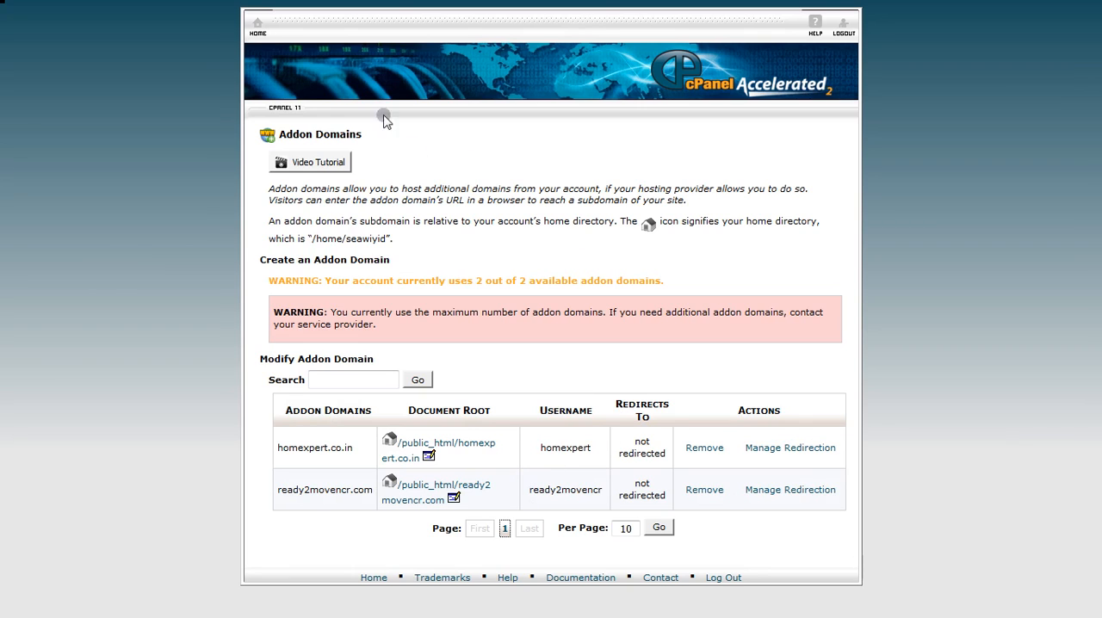
{"action": "mouse_move", "coordinate": [257, 26]}
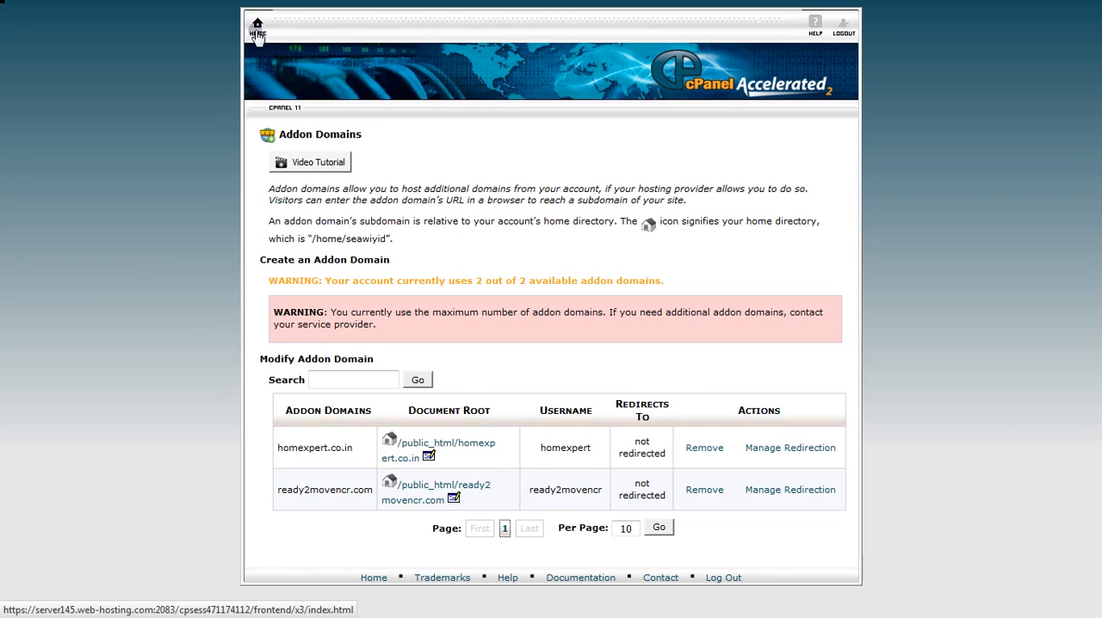
Return to the full cPanel home showing Domains, Databases, Software and Softaculous groups
{"action": "left_click", "coordinate": [256, 25]}
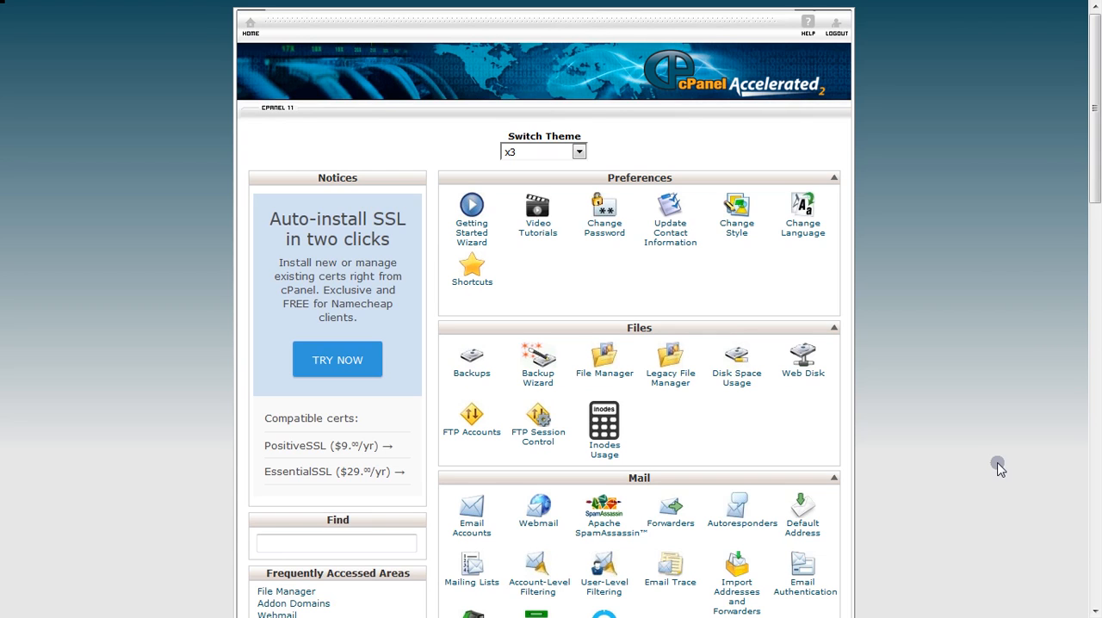
{"action": "mouse_move", "coordinate": [998, 407]}
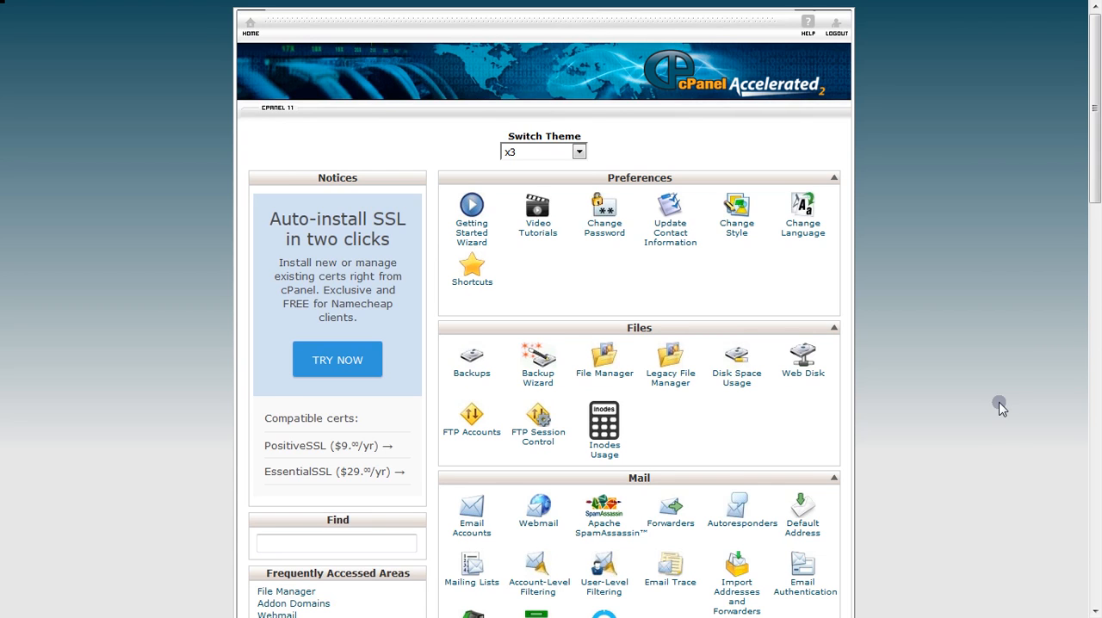
{"action": "scroll", "scroll_direction": "down", "scroll_amount": 3}
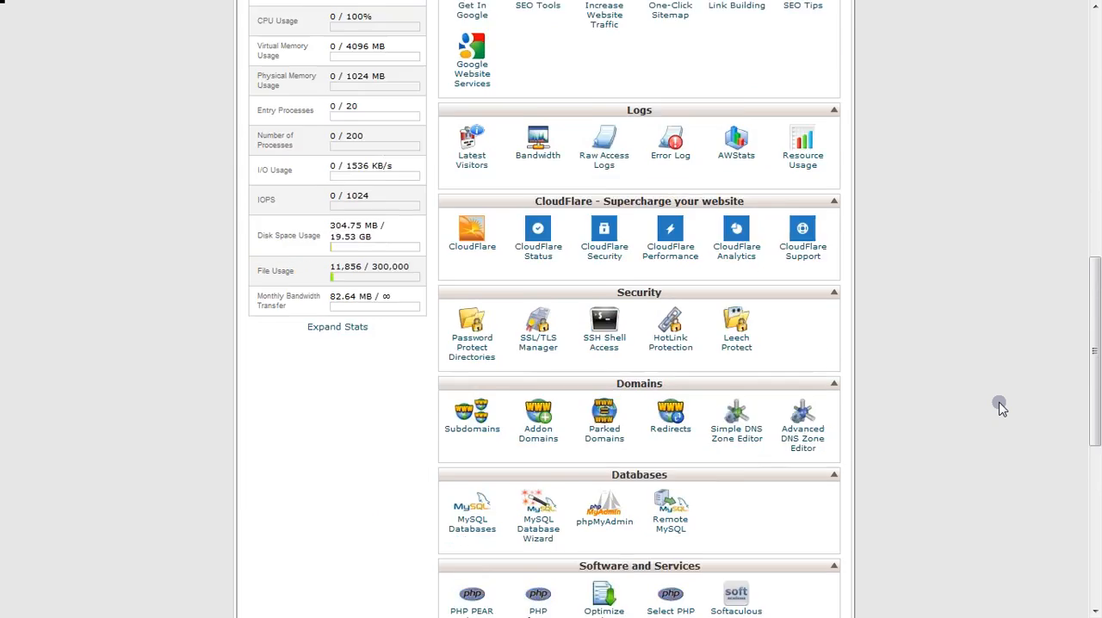
{"action": "scroll", "scroll_direction": "down", "scroll_amount": 3}
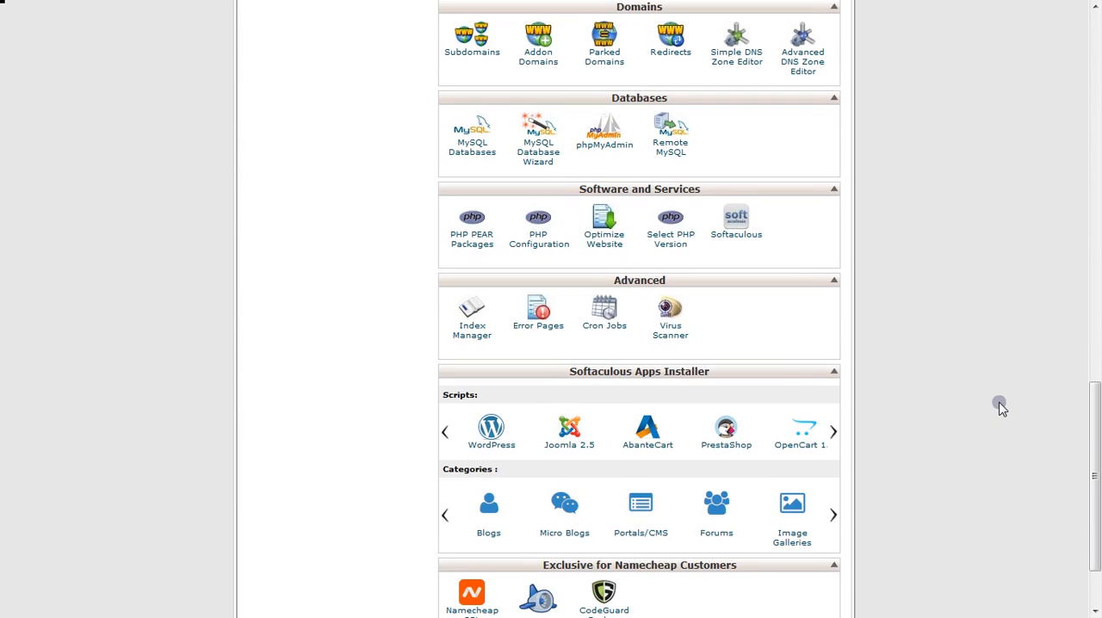